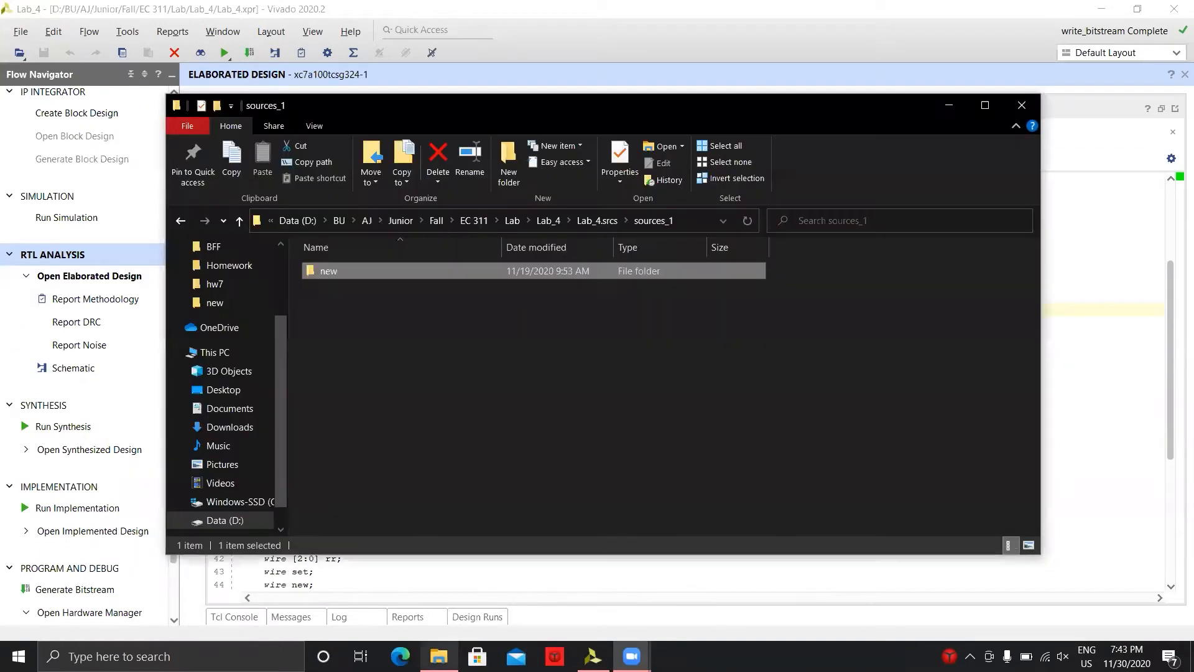
mouse_move(600, 268)
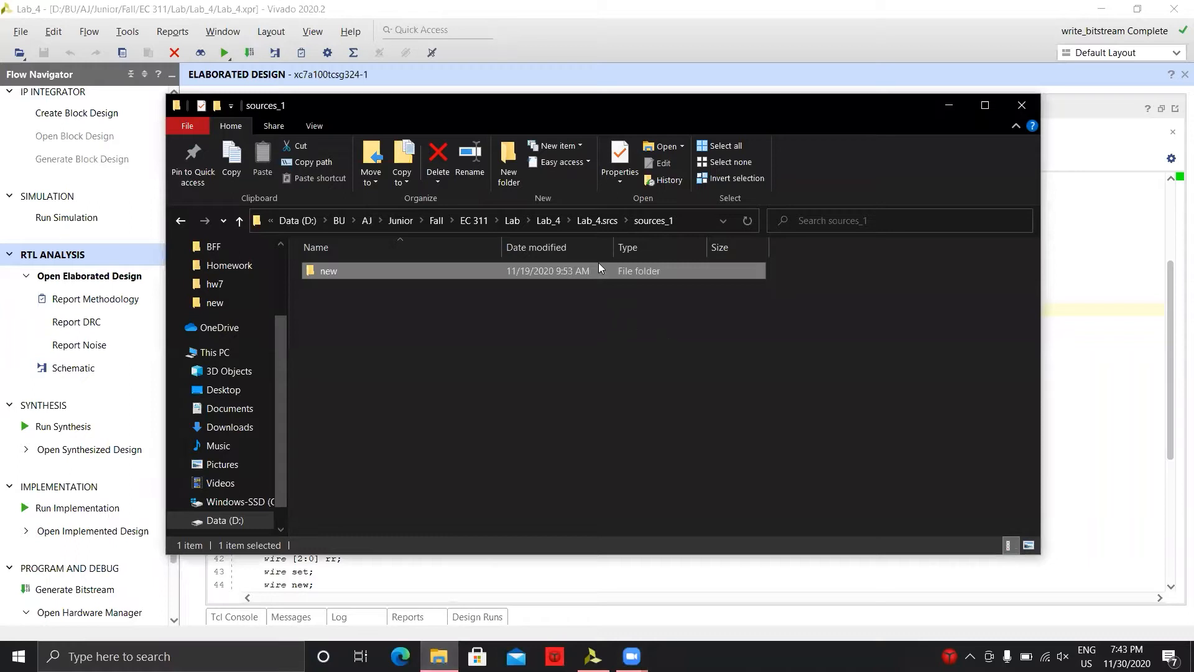
mouse_move(587, 268)
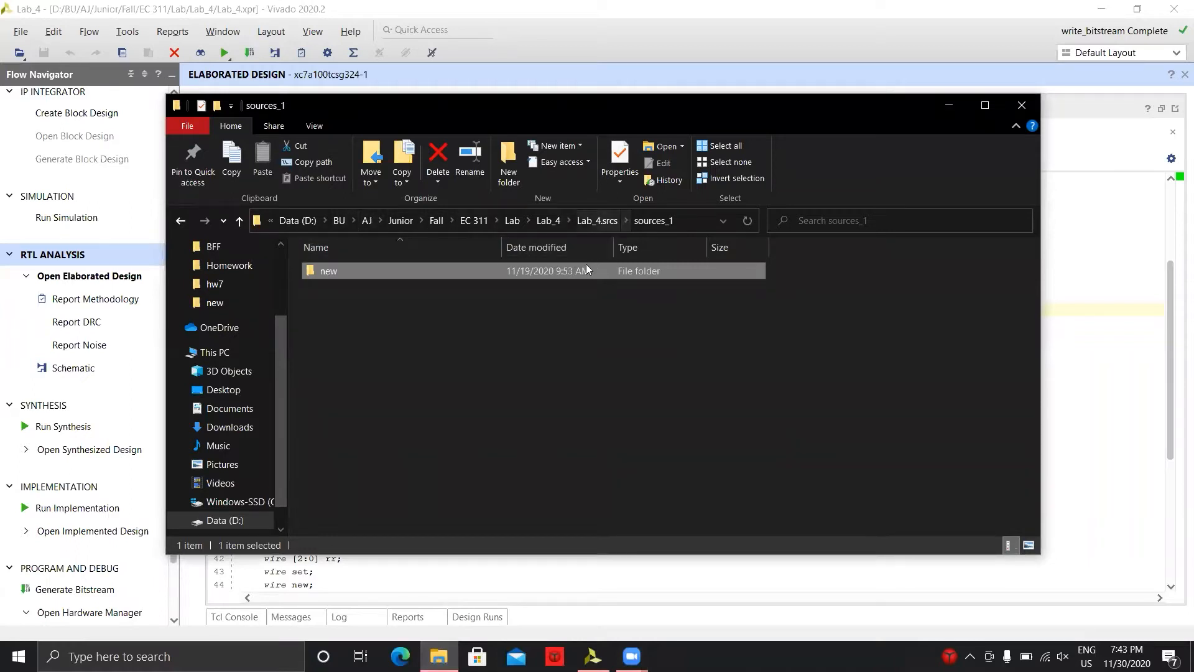
mouse_move(517, 281)
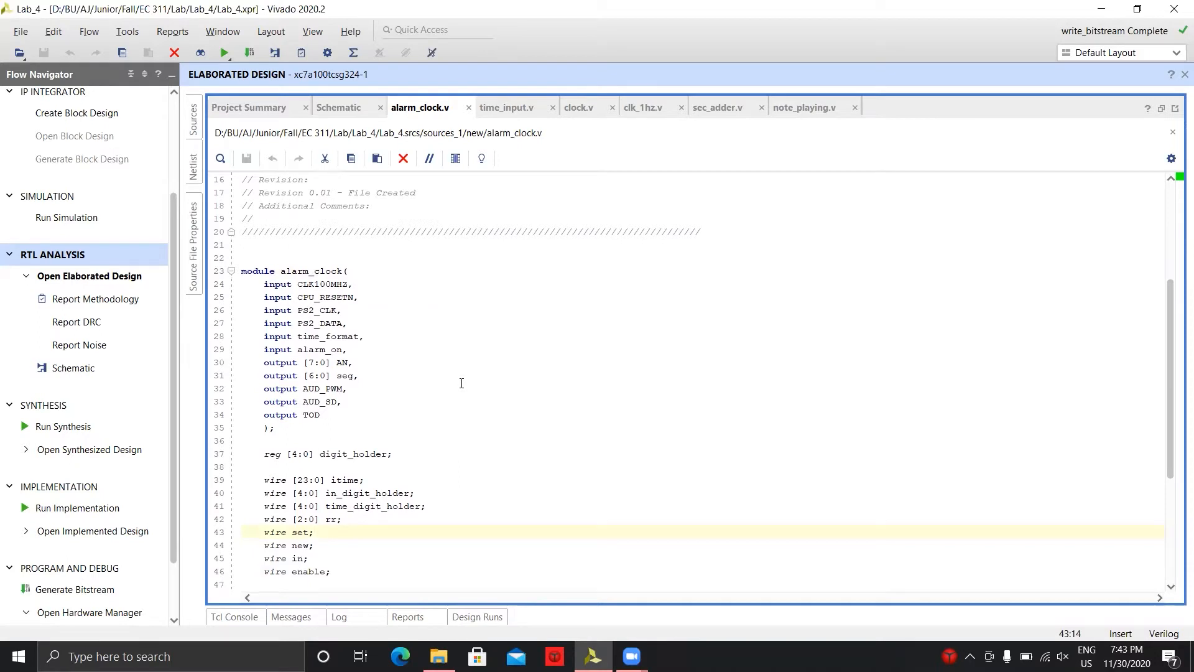
- Highlight the start of the alarm_clock module, then read down through its body
drag(431, 231, 347, 322)
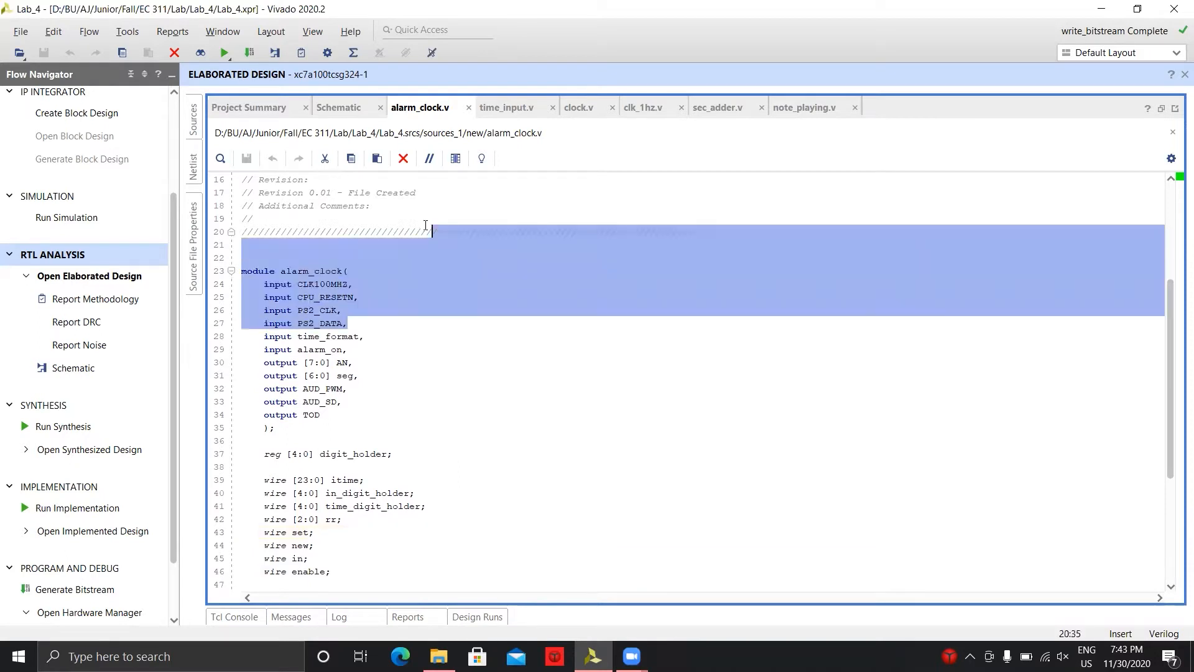
click(410, 323)
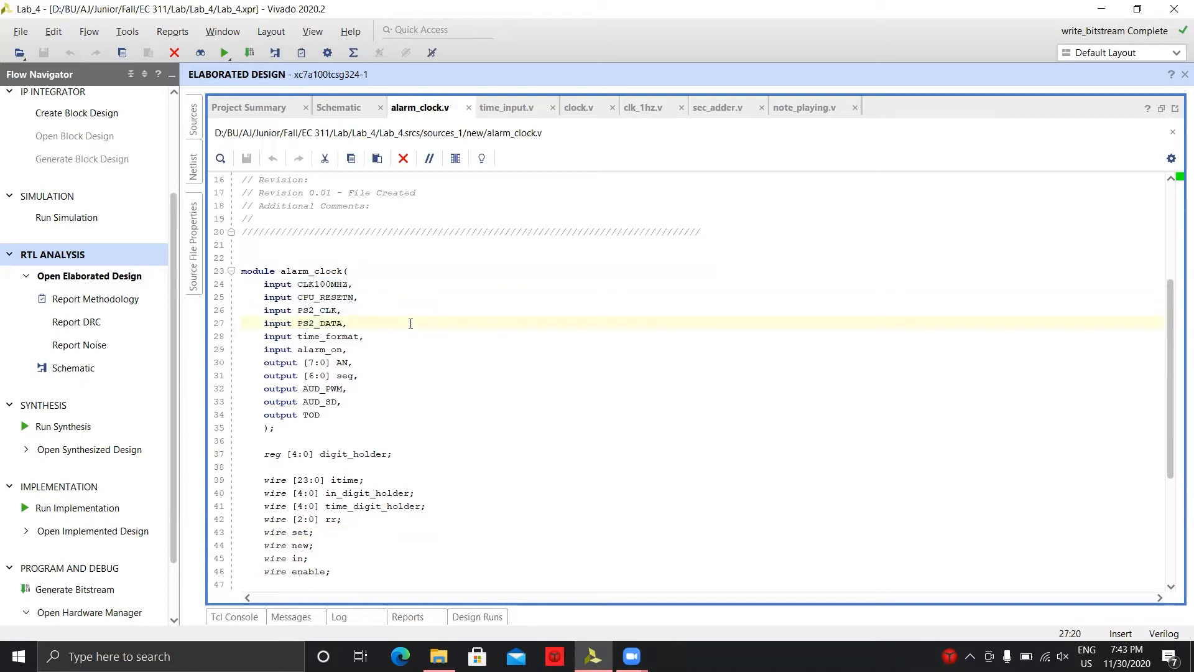
scroll(down, 3)
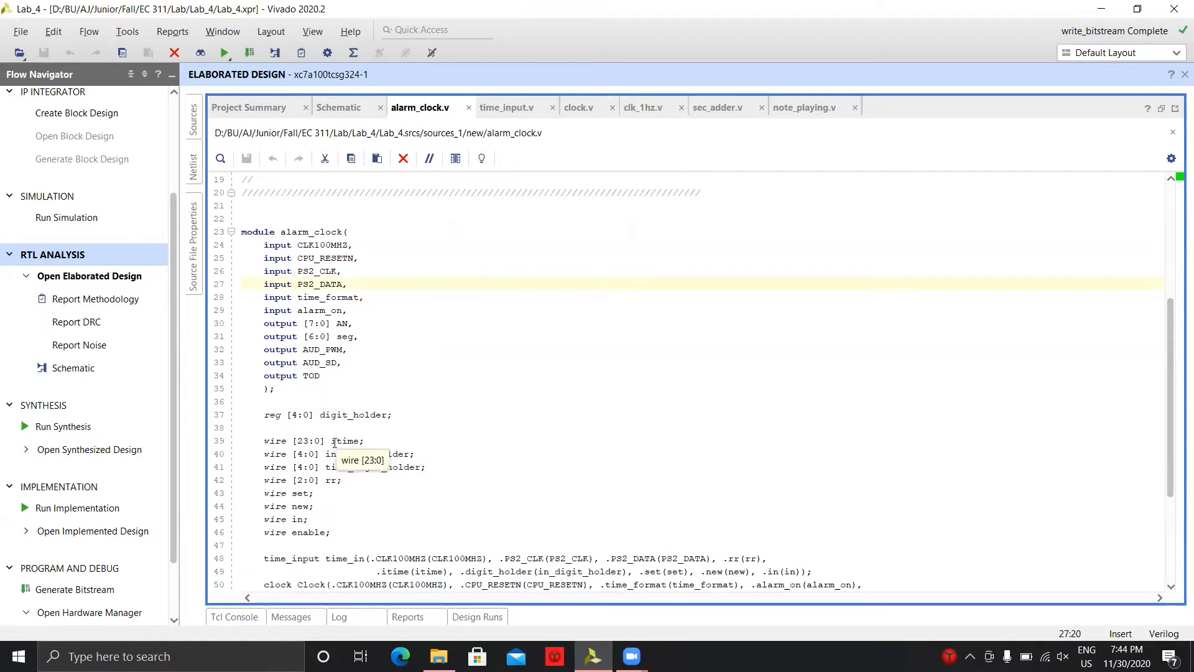
scroll(down, 3)
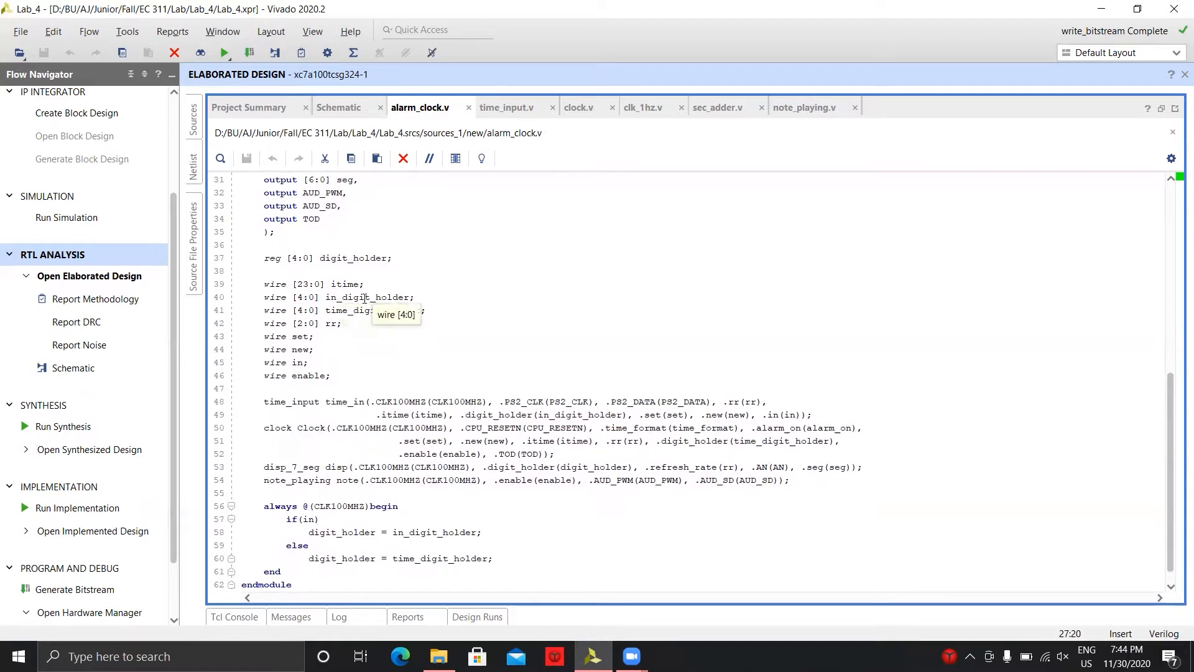
mouse_move(381, 316)
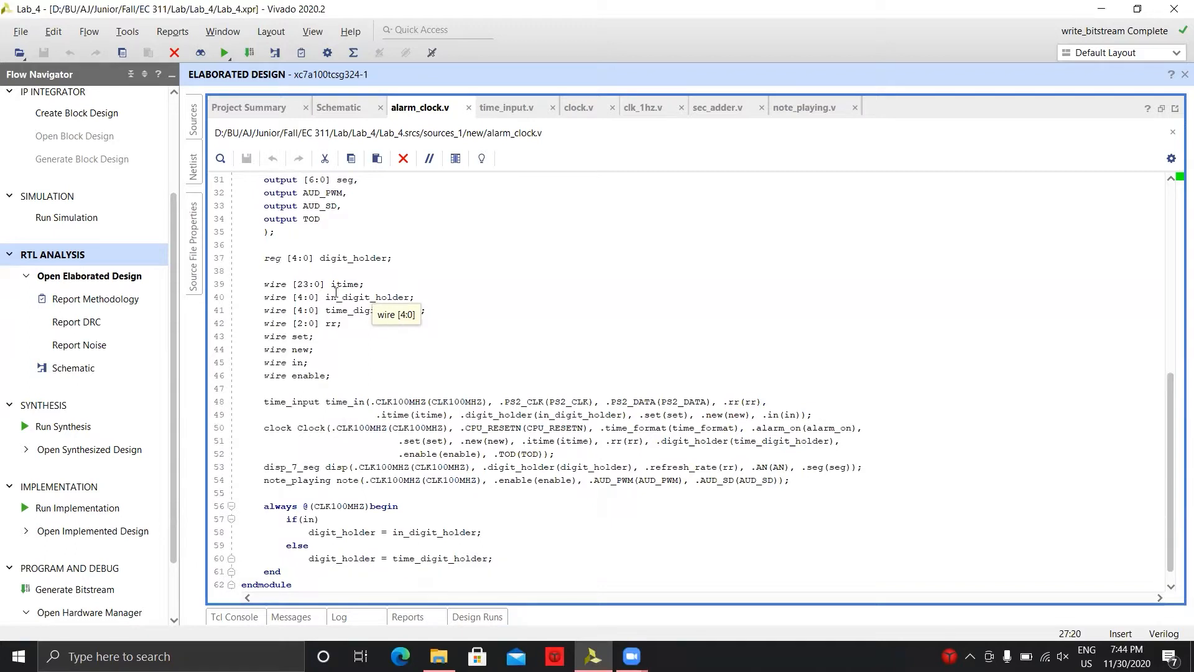
mouse_move(372, 297)
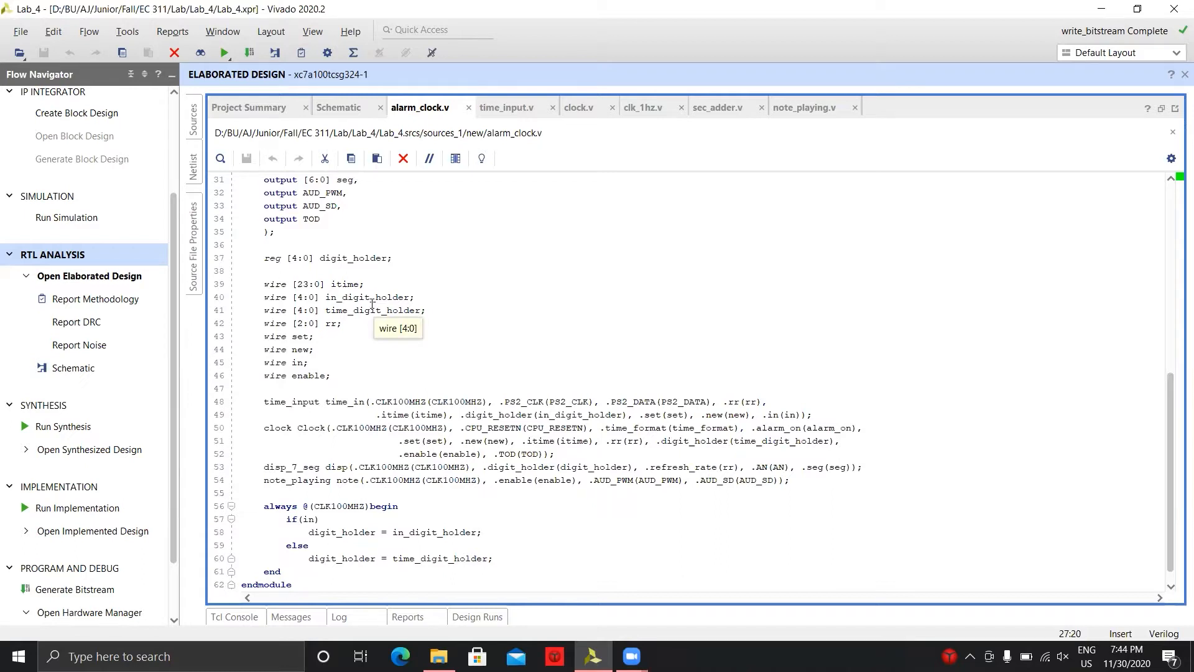
mouse_move(397, 311)
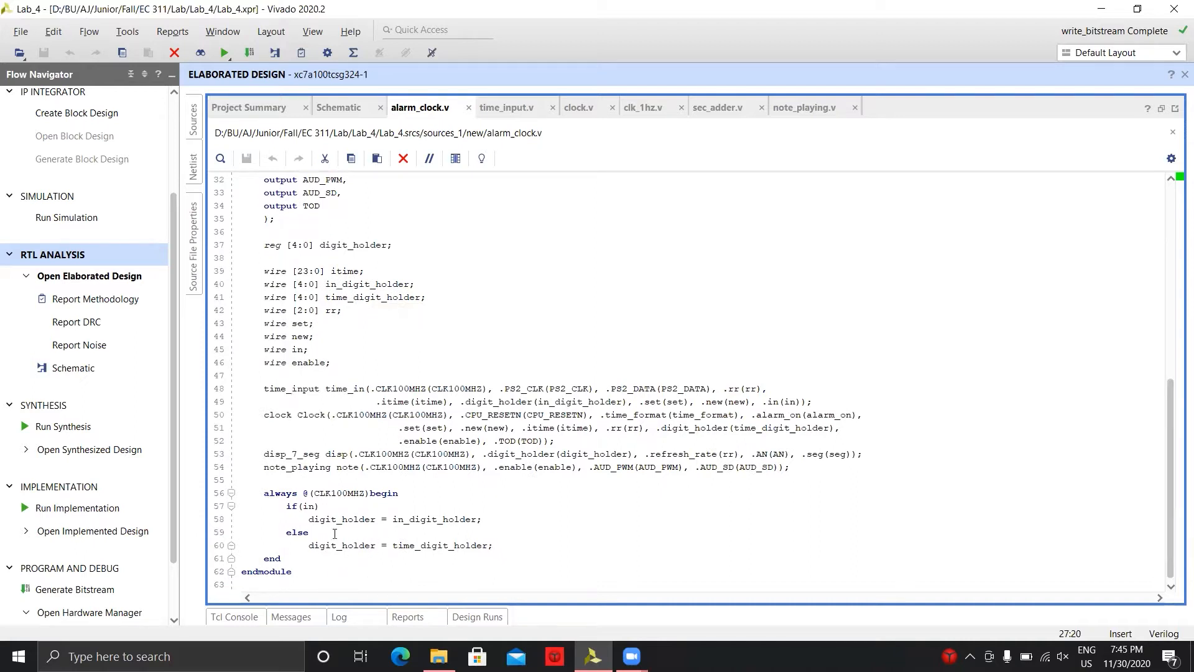
mouse_move(326, 544)
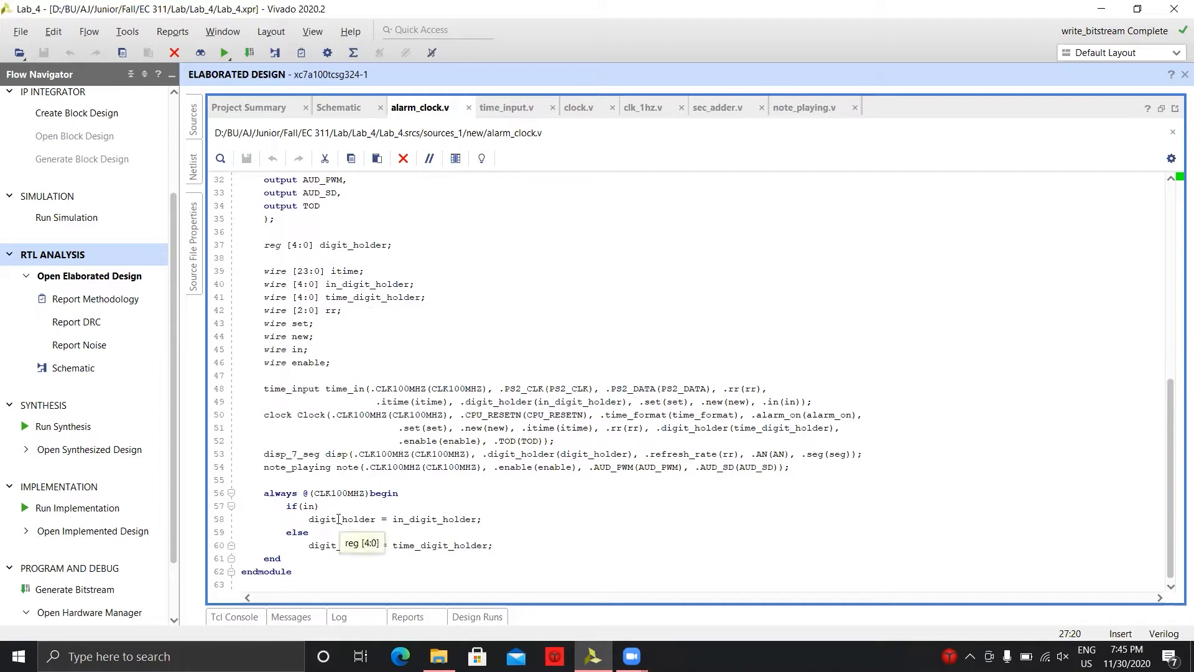
mouse_move(378, 521)
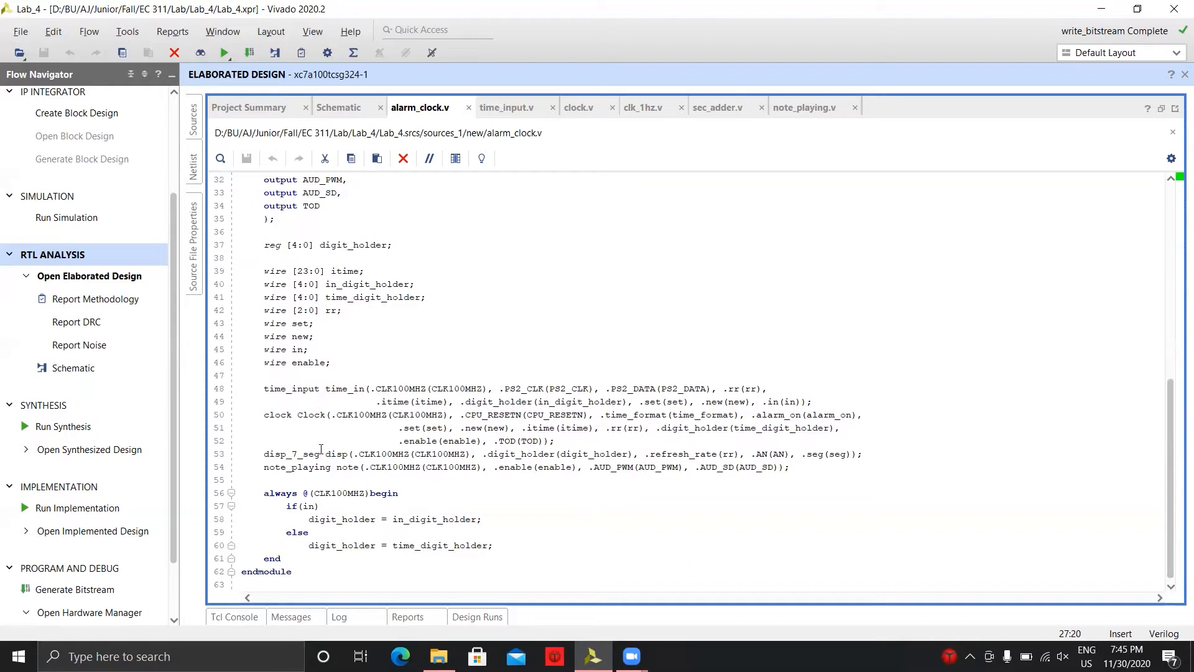
mouse_move(502, 154)
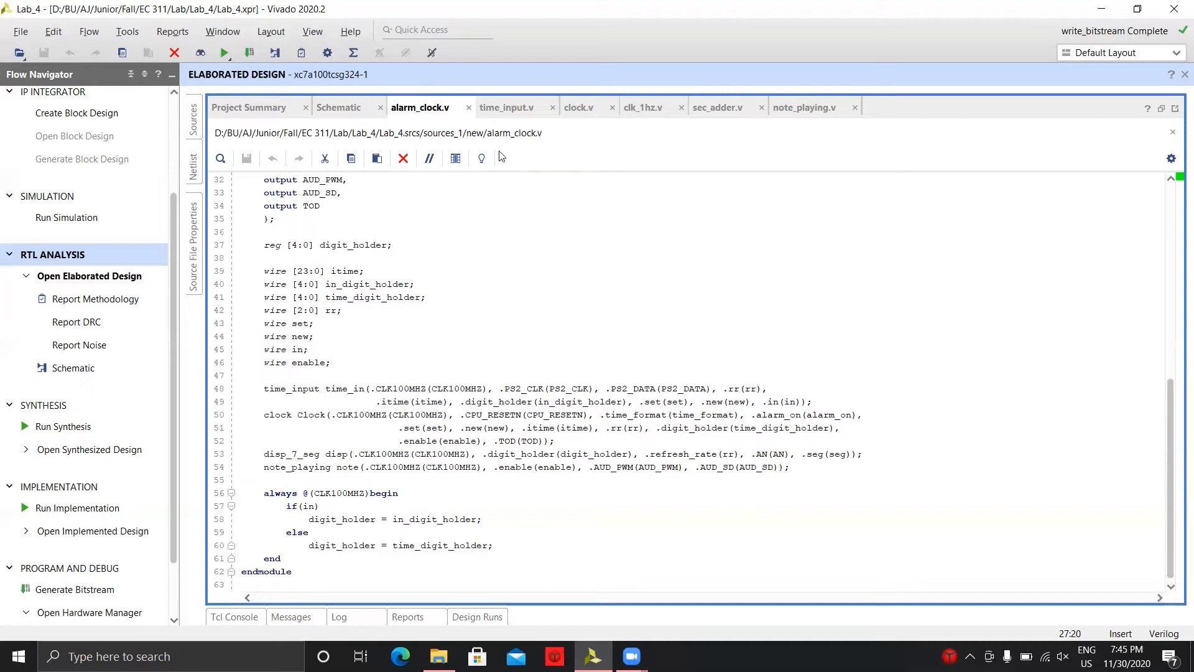
- Switch to time_input.v and review its ports, keyboard/sentence_creator instances and case(BCD) block
click(506, 107)
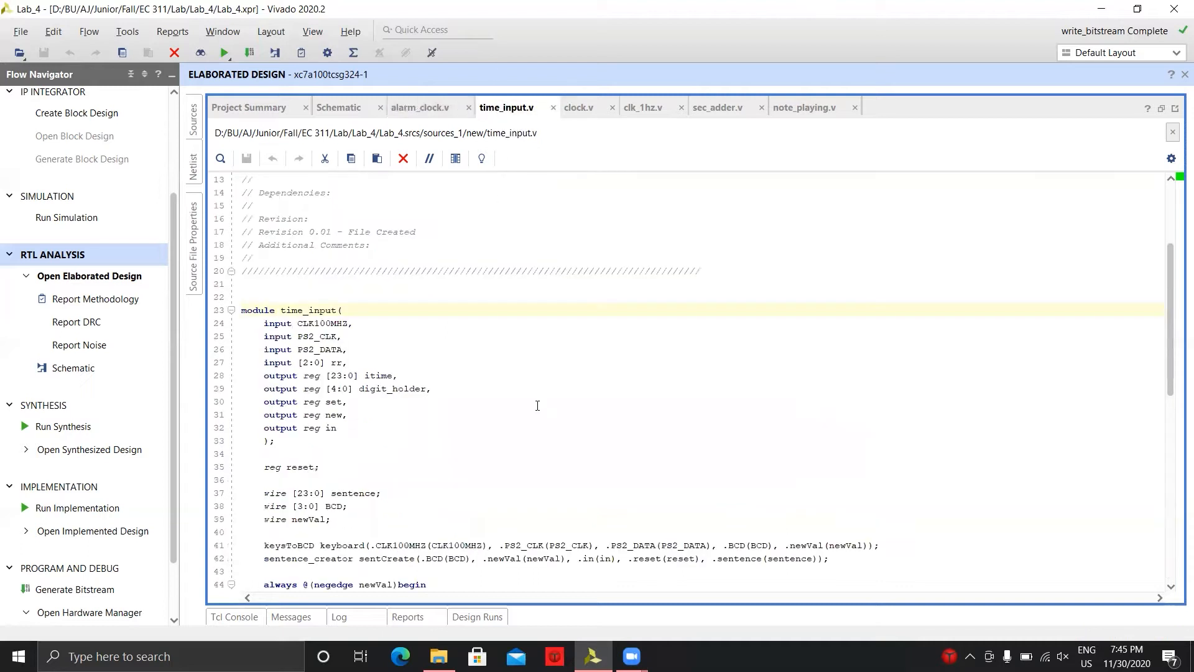
scroll(down, 3)
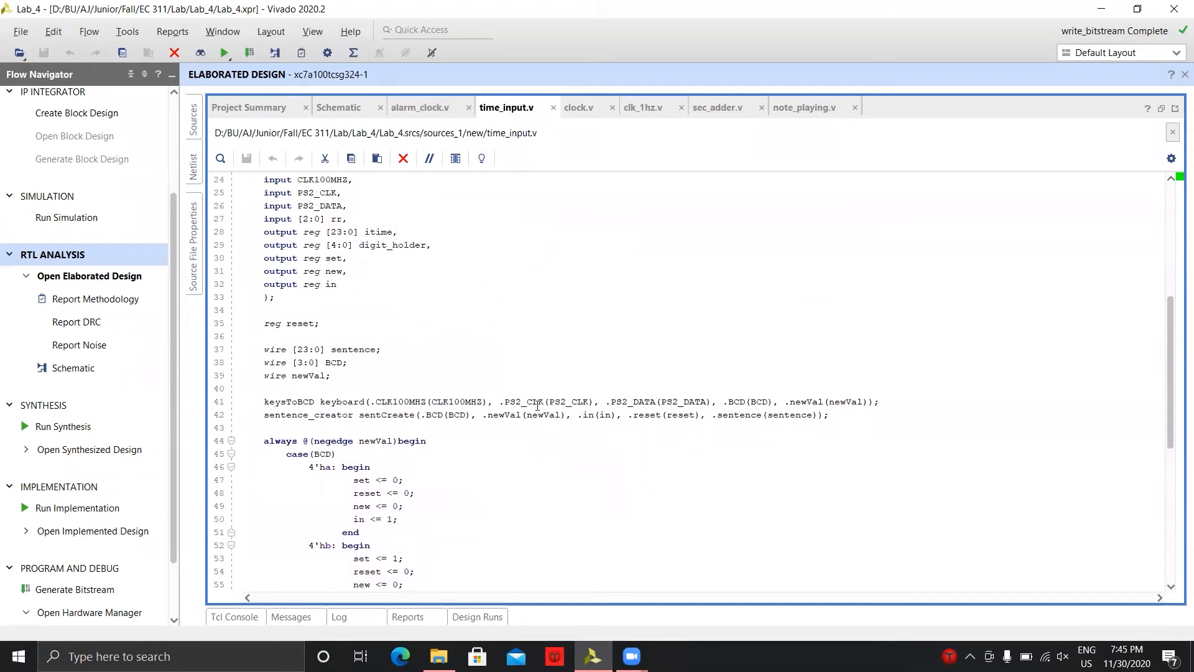
mouse_move(470, 402)
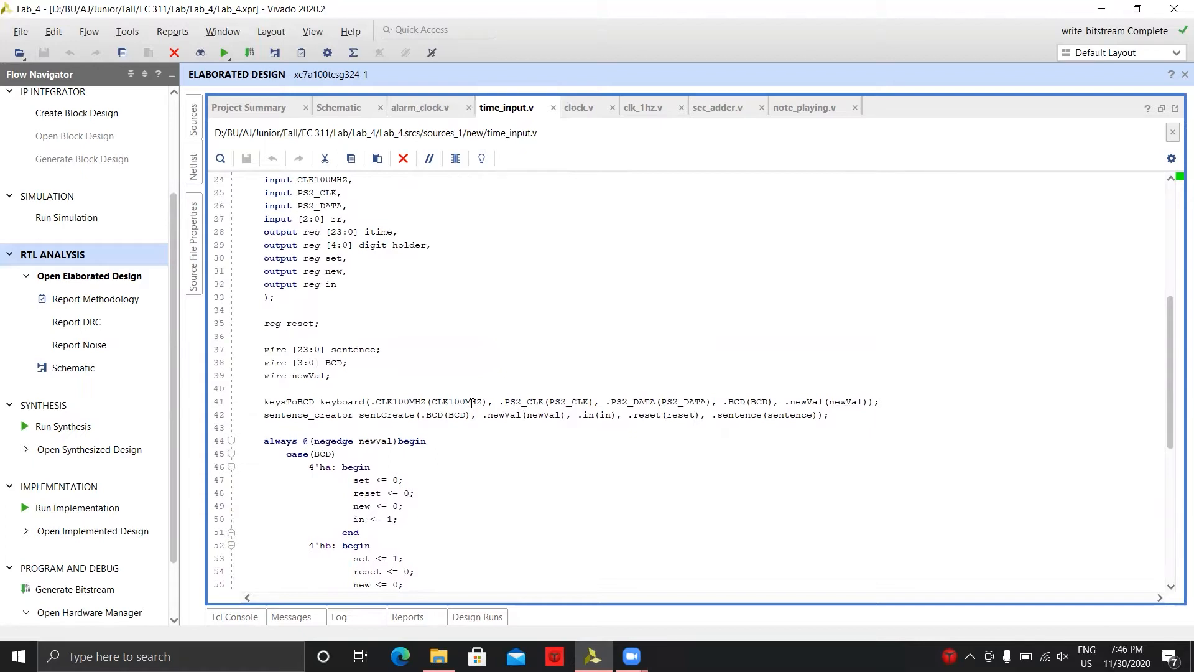
scroll(down, 3)
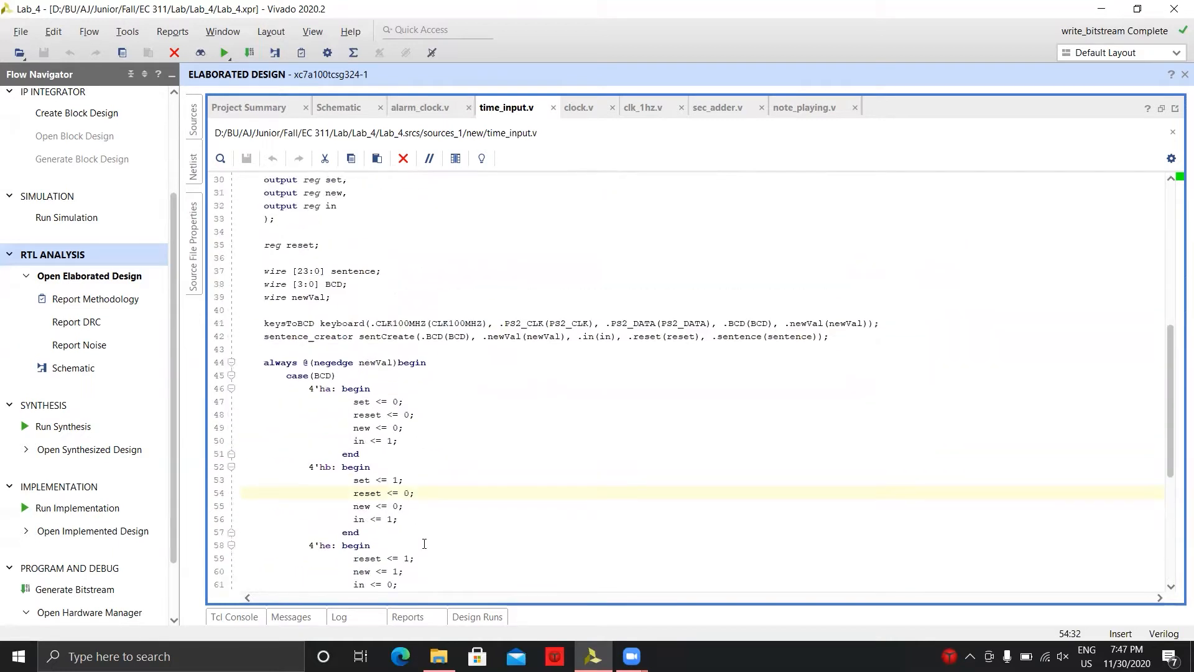
scroll(down, 3)
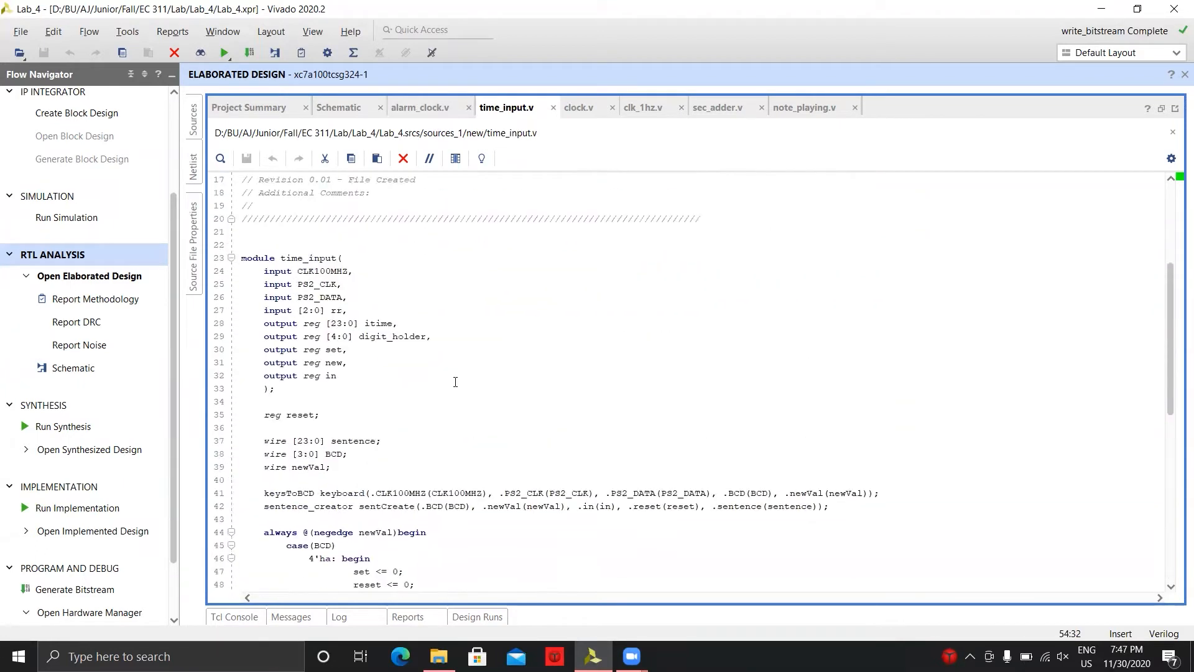
scroll(down, 3)
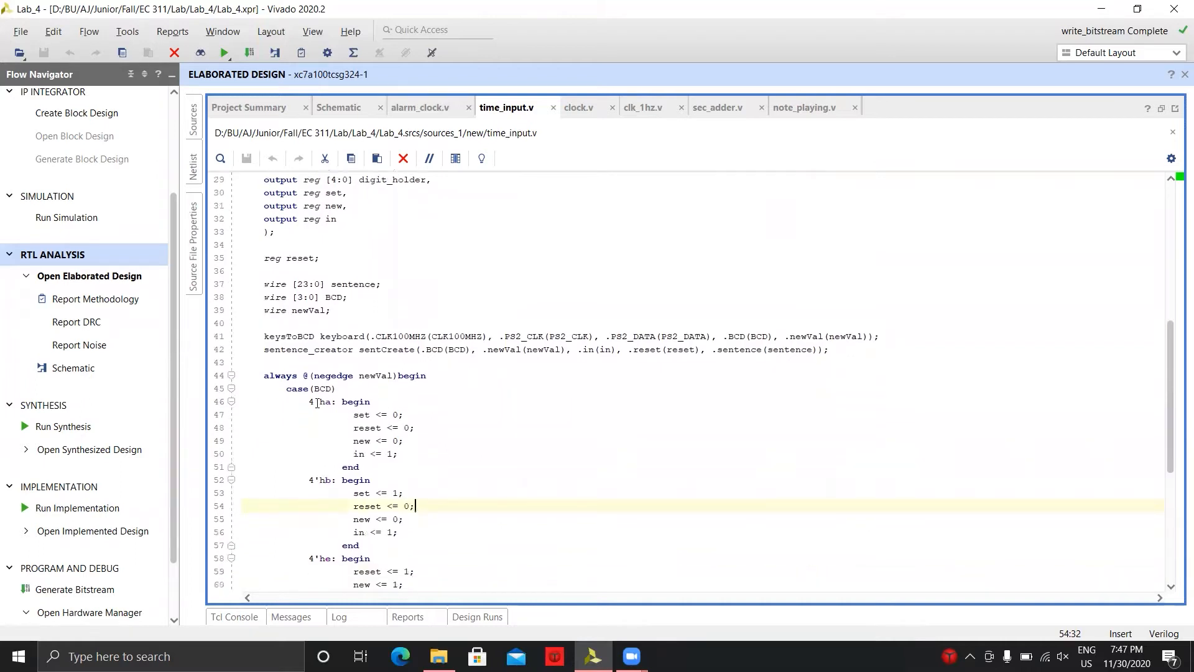
scroll(down, 3)
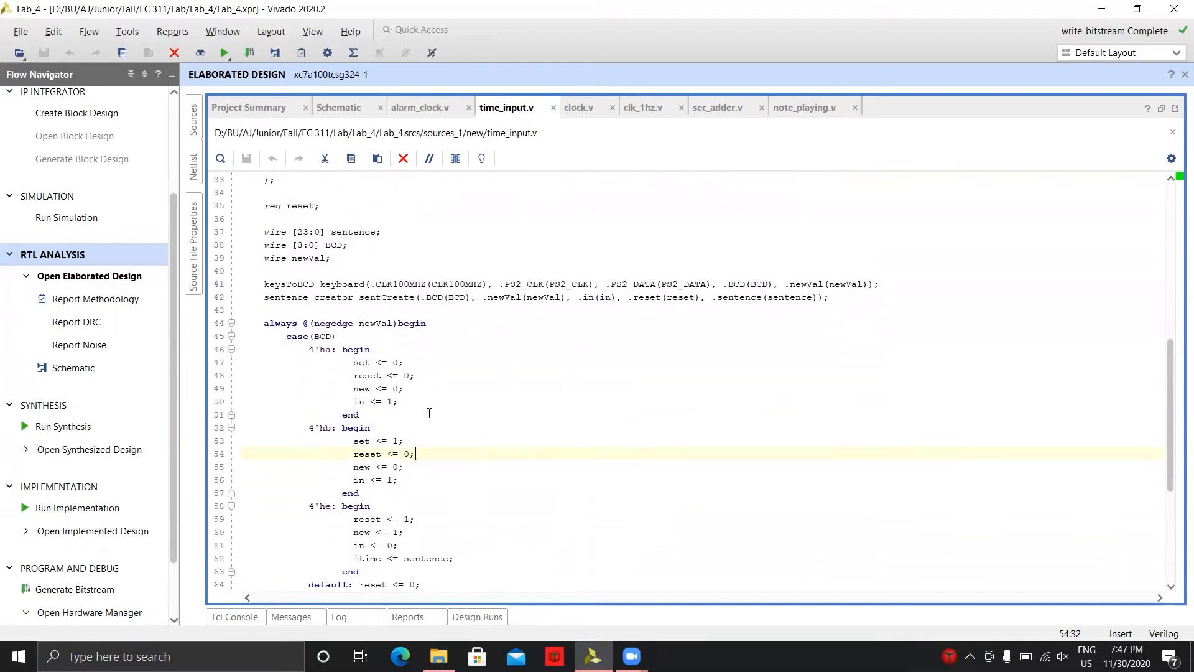
scroll(down, 3)
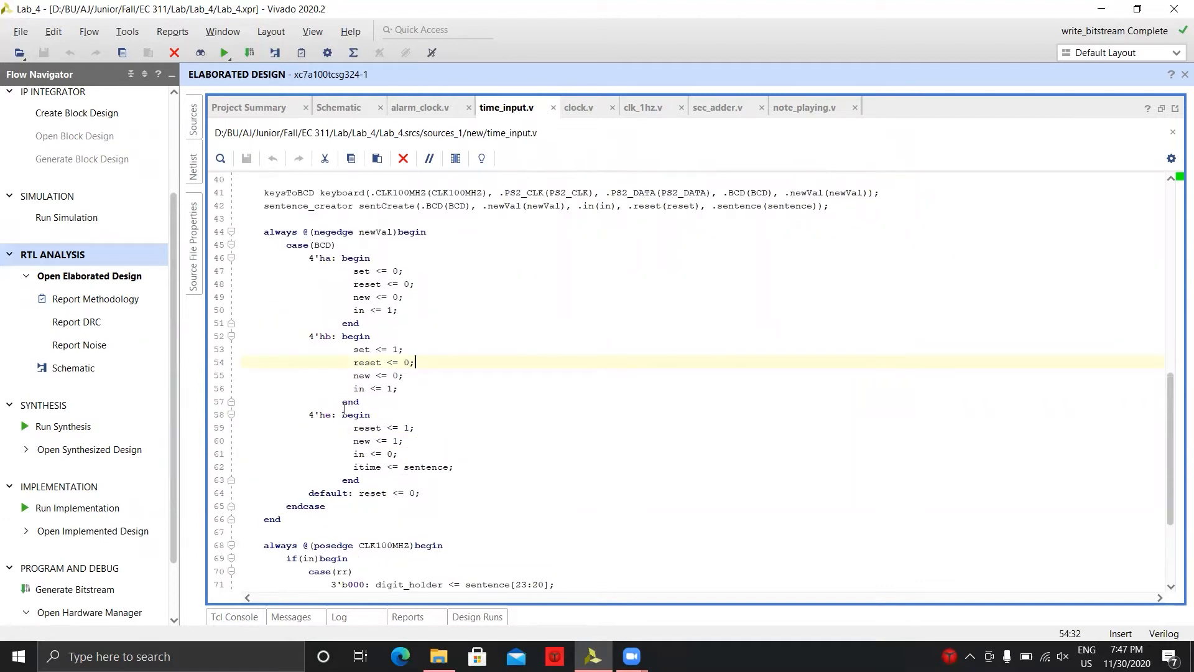
scroll(down, 3)
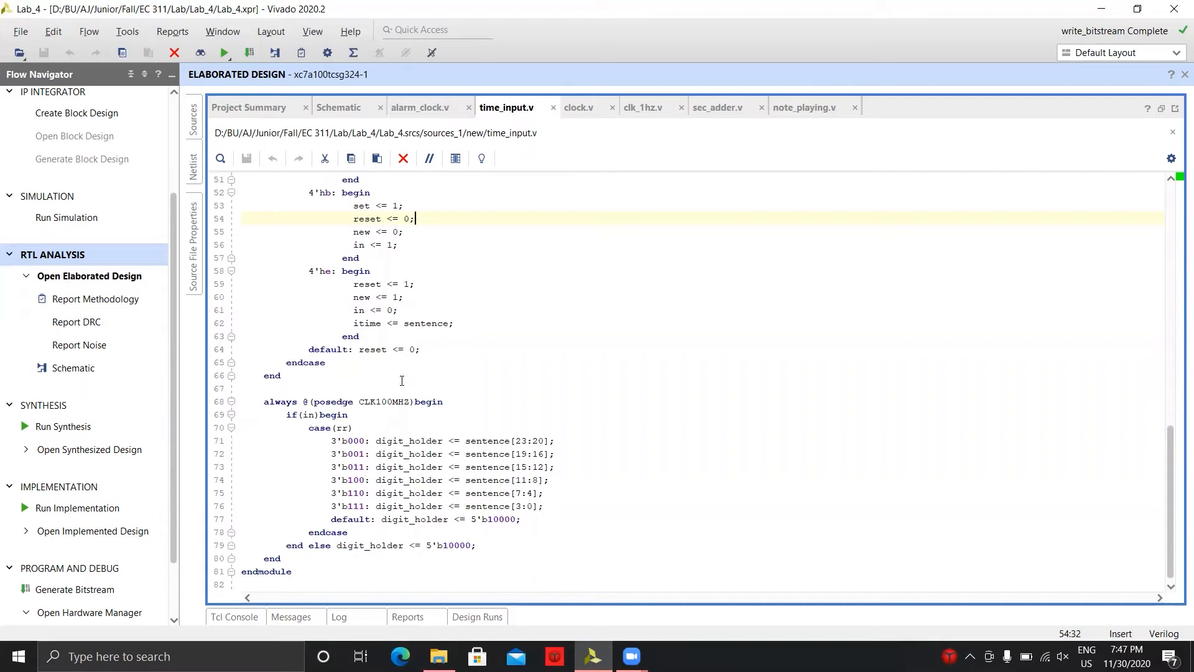
click(580, 107)
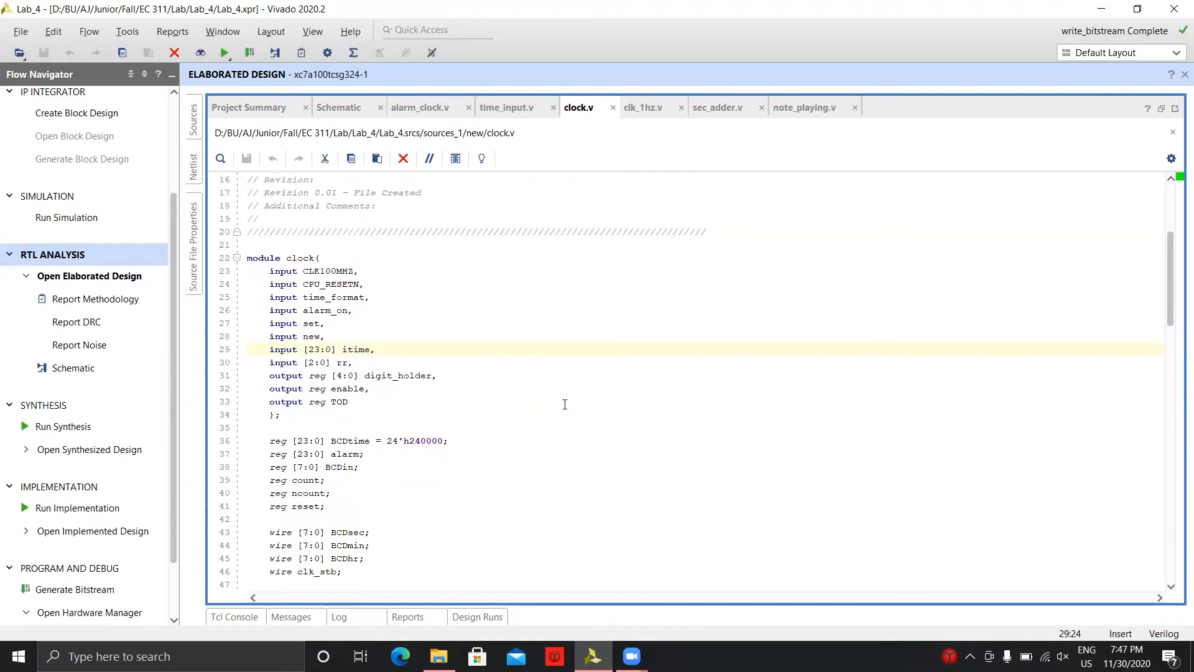
scroll(down, 3)
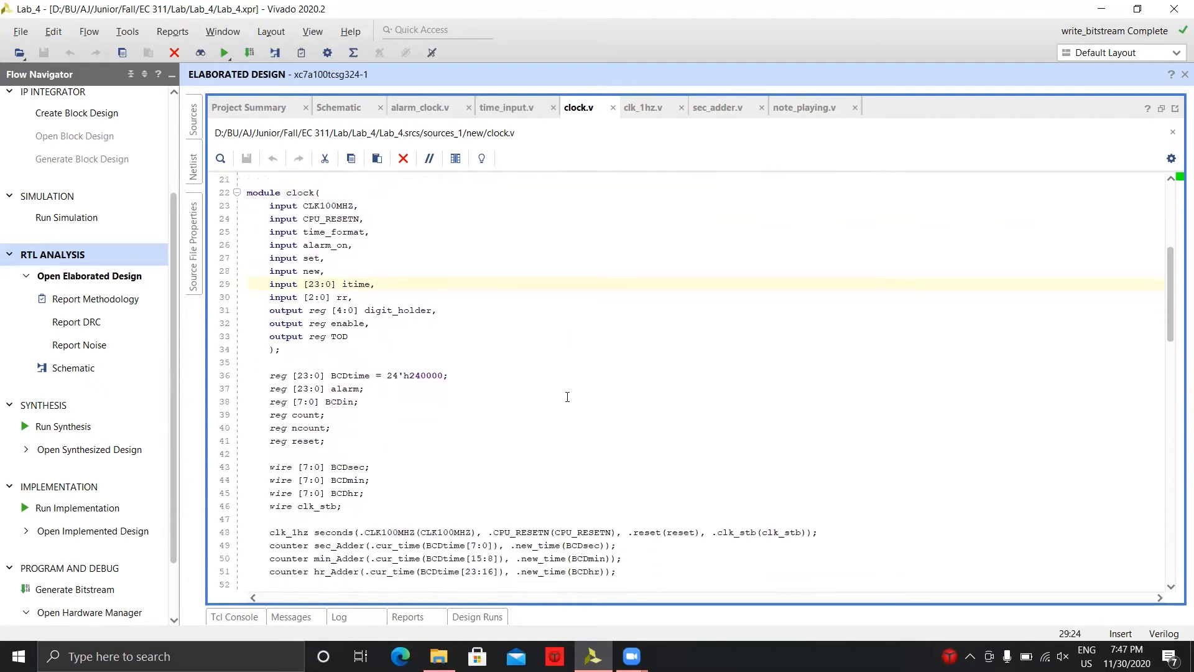
scroll(down, 3)
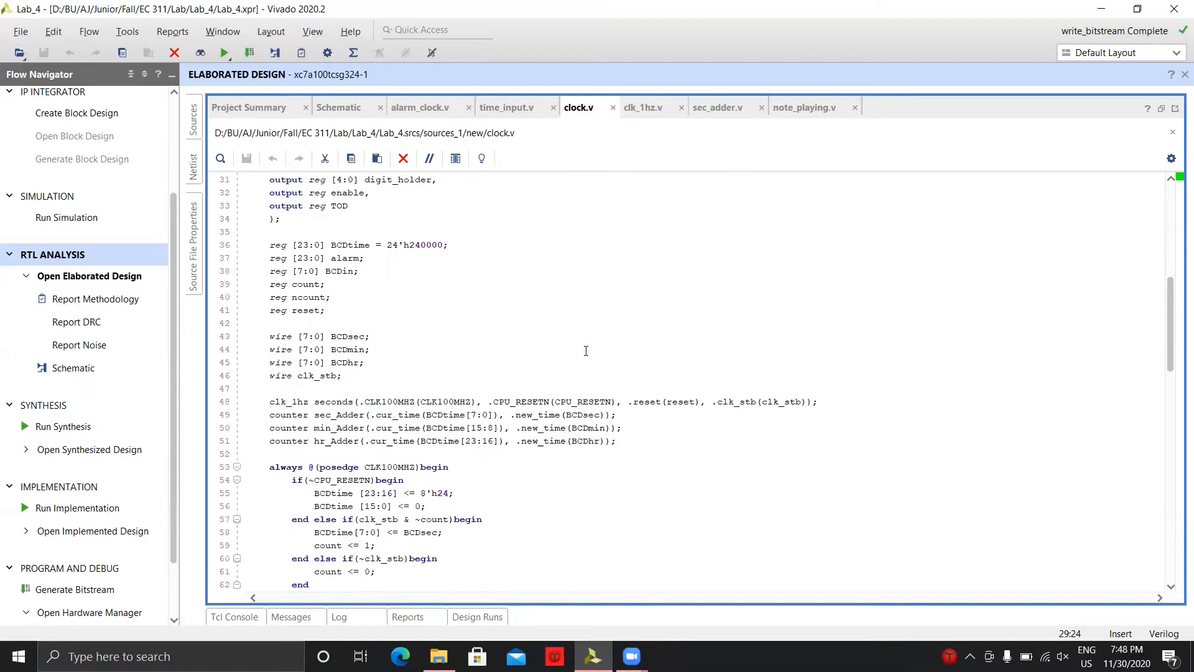
- Read further down clock.v's code, then switch to the sec_adder.v counter module
scroll(down, 3)
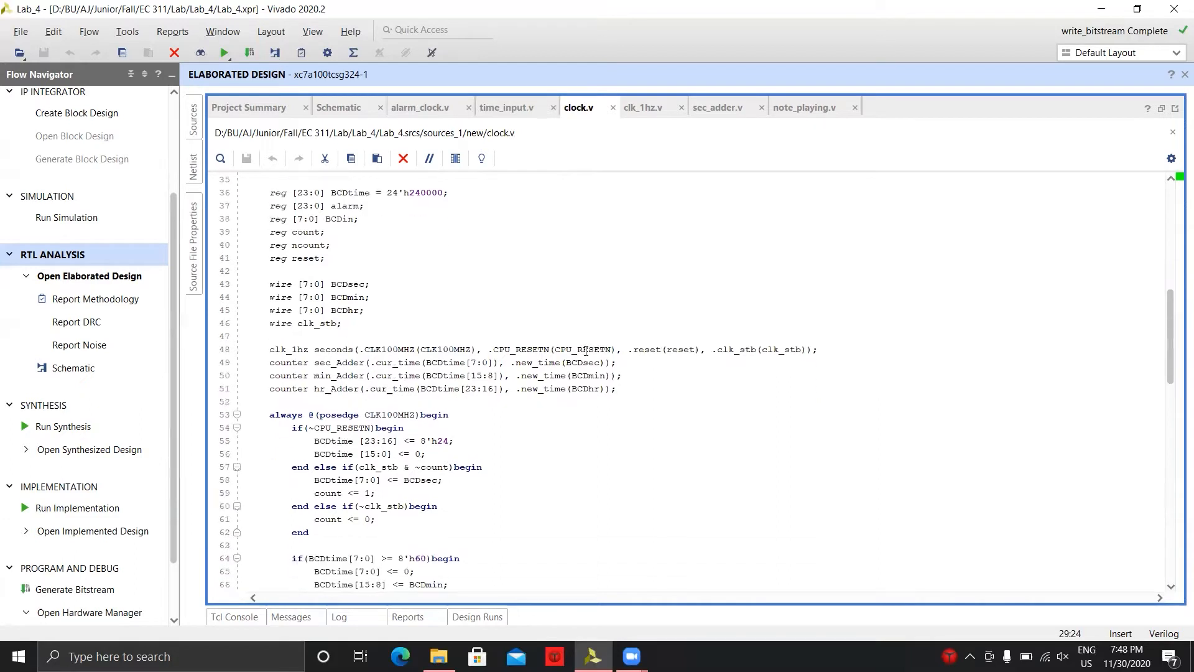
click(413, 317)
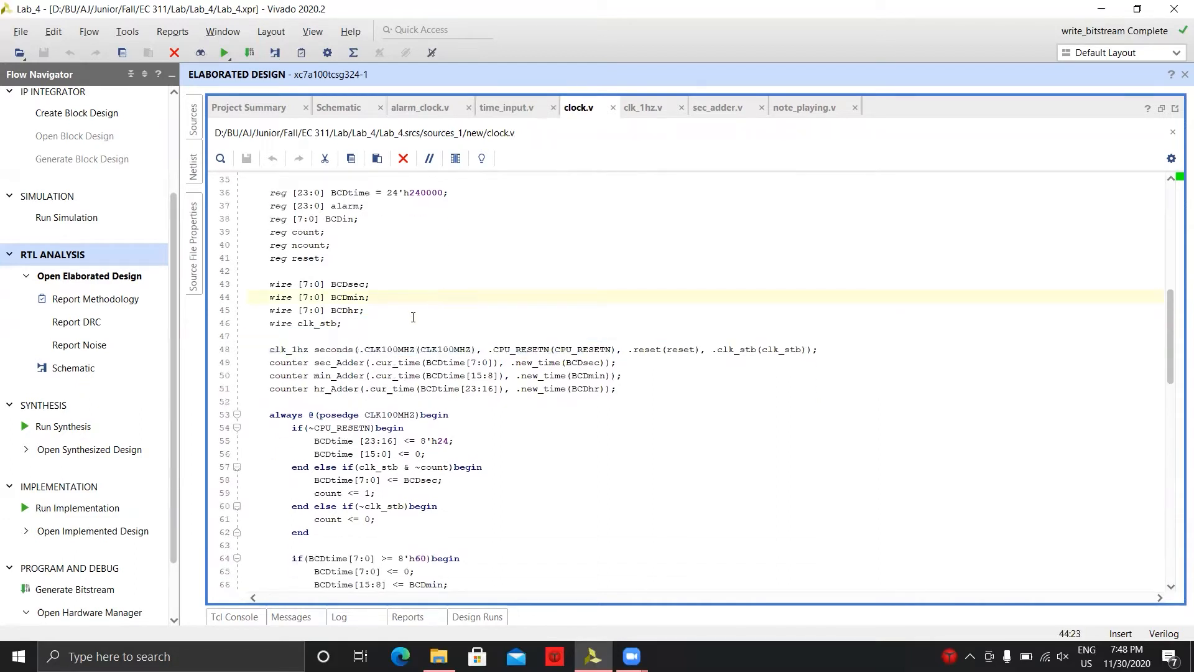
scroll(down, 3)
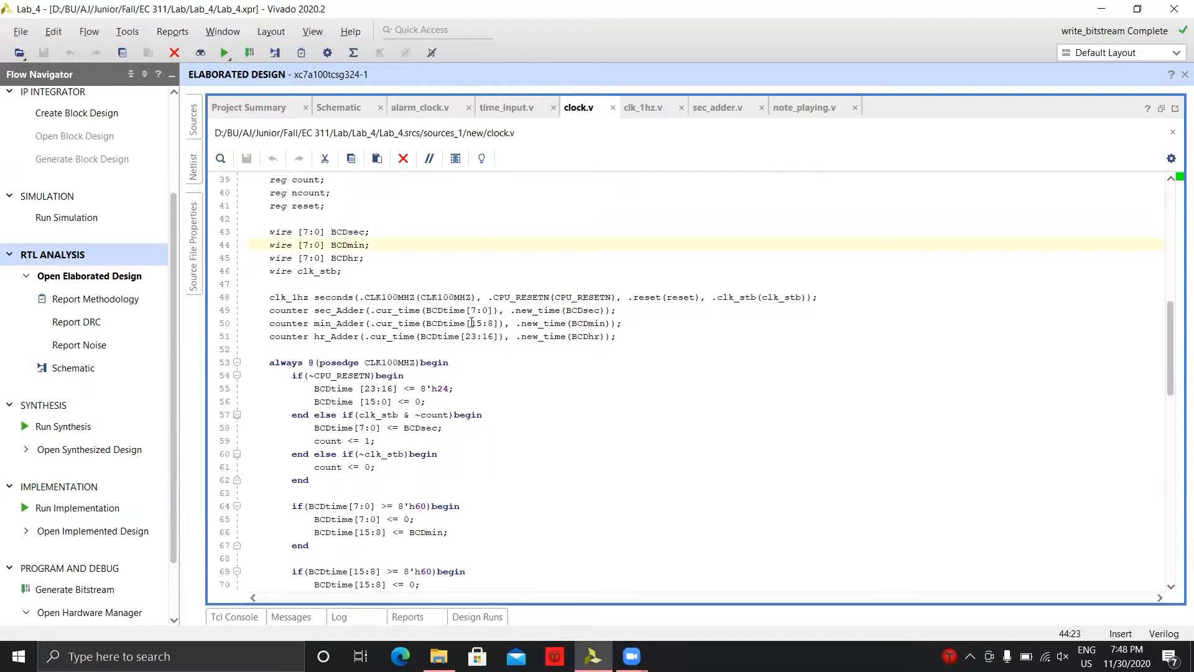
mouse_move(470, 323)
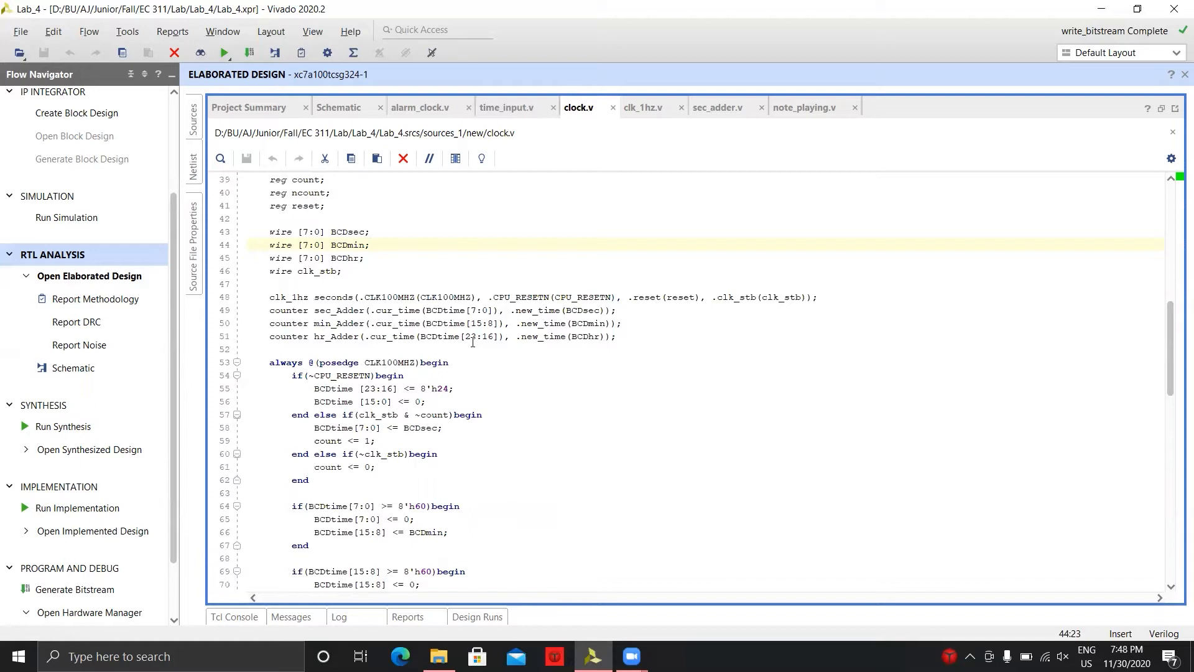
click(368, 244)
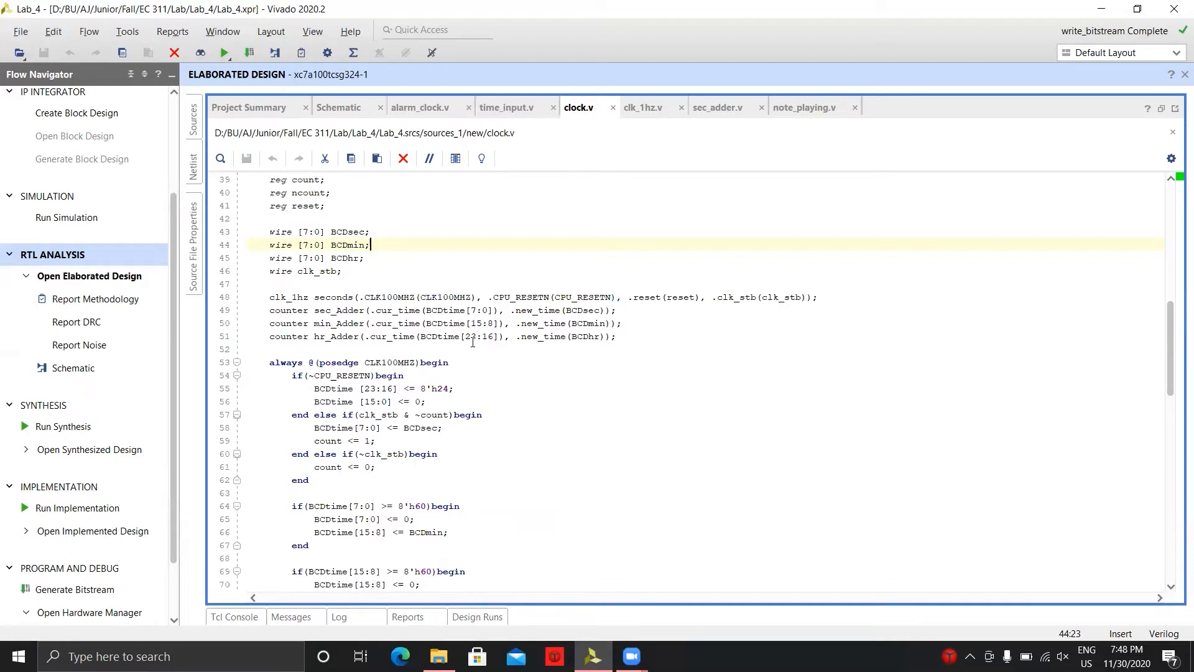
mouse_move(585, 183)
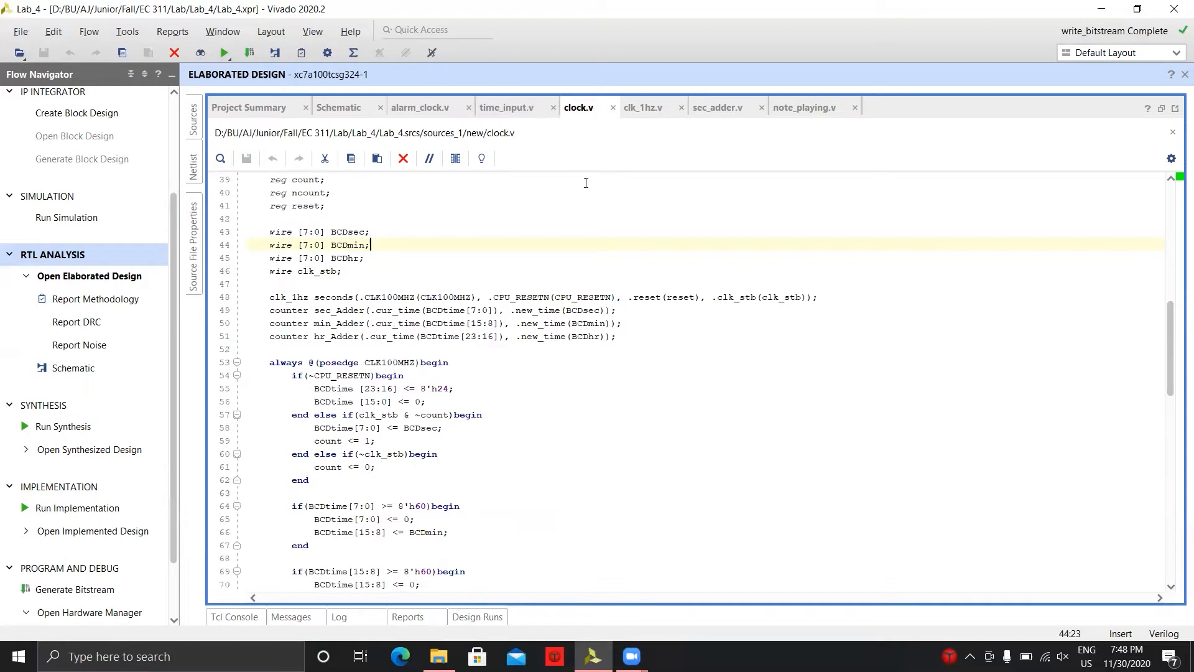
click(718, 107)
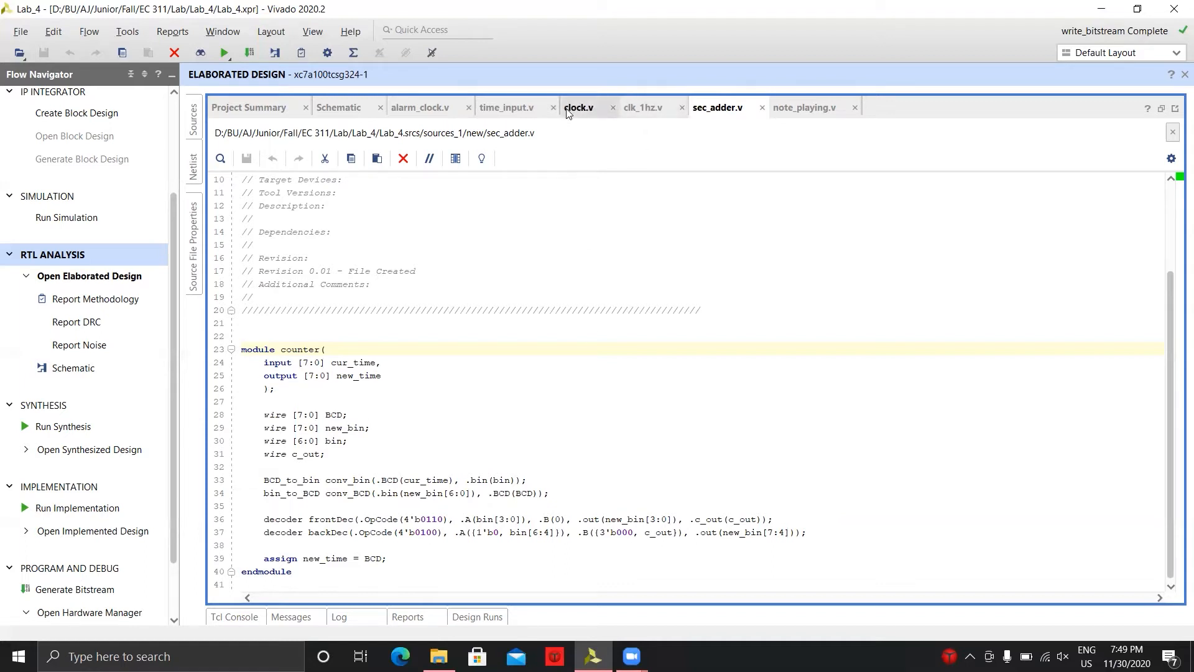
- Return to clock.v, glance at clk_1hz.v, then go back to clock.v's rollover always block
click(579, 107)
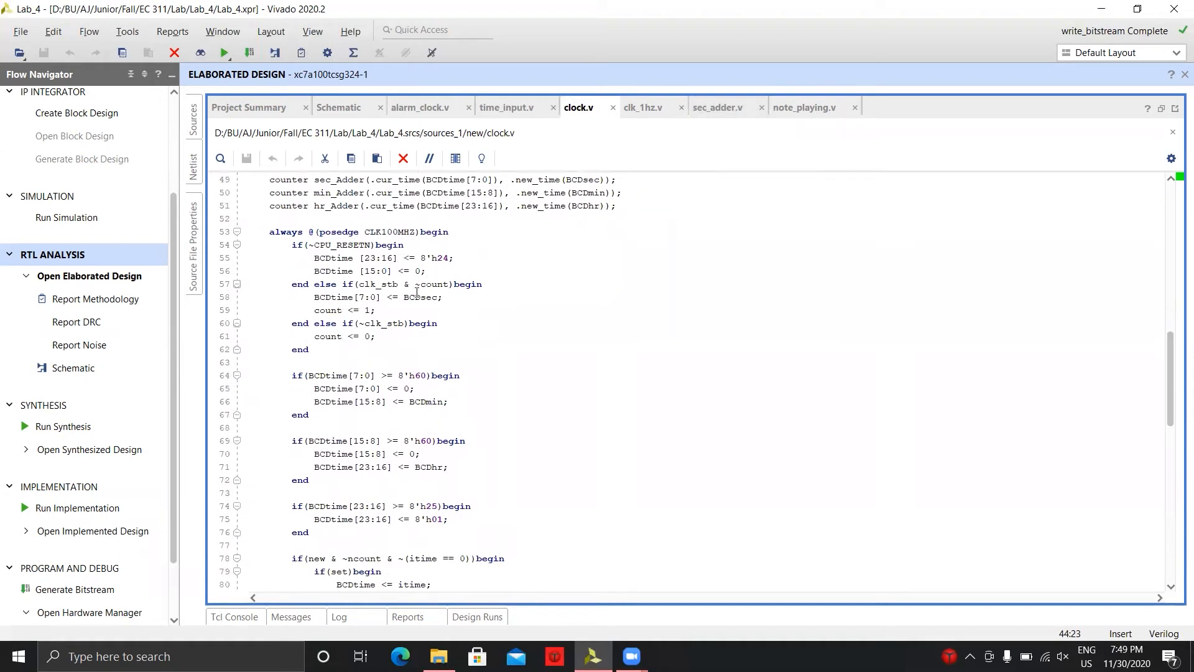
mouse_move(415, 296)
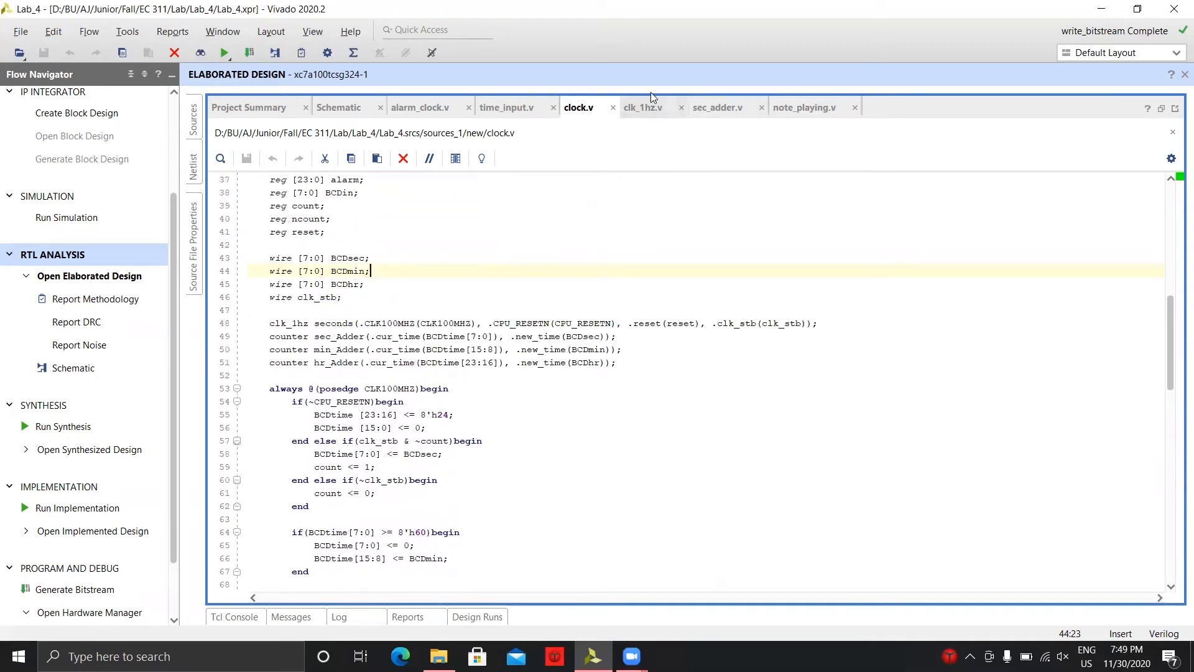
click(643, 106)
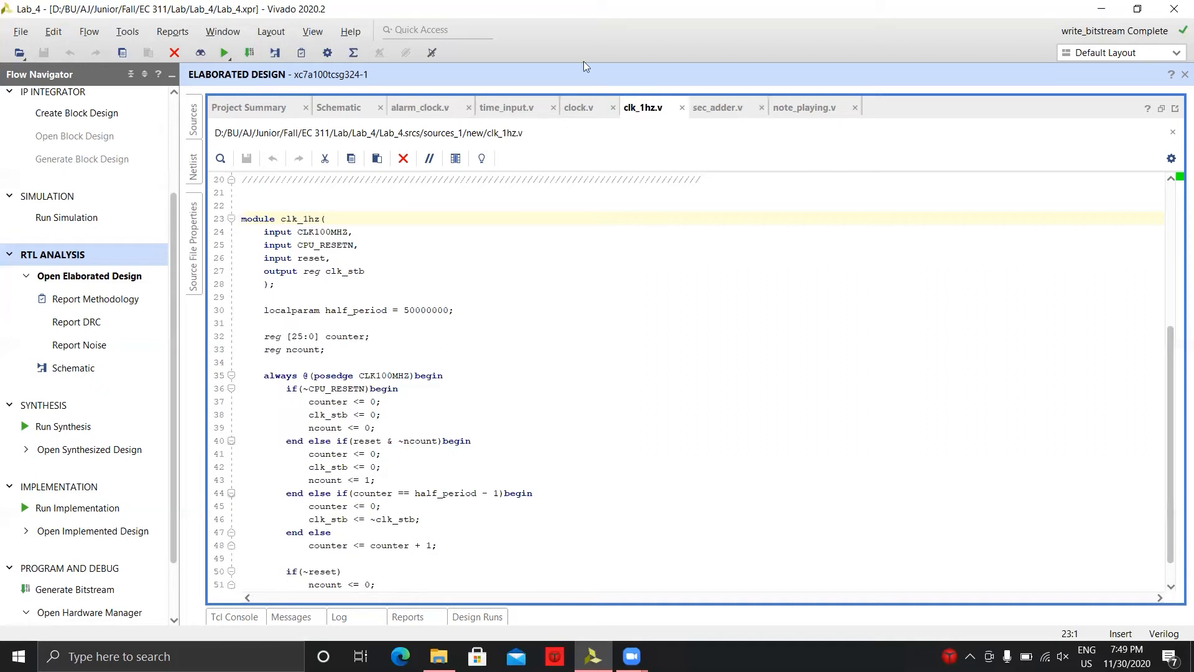
click(580, 107)
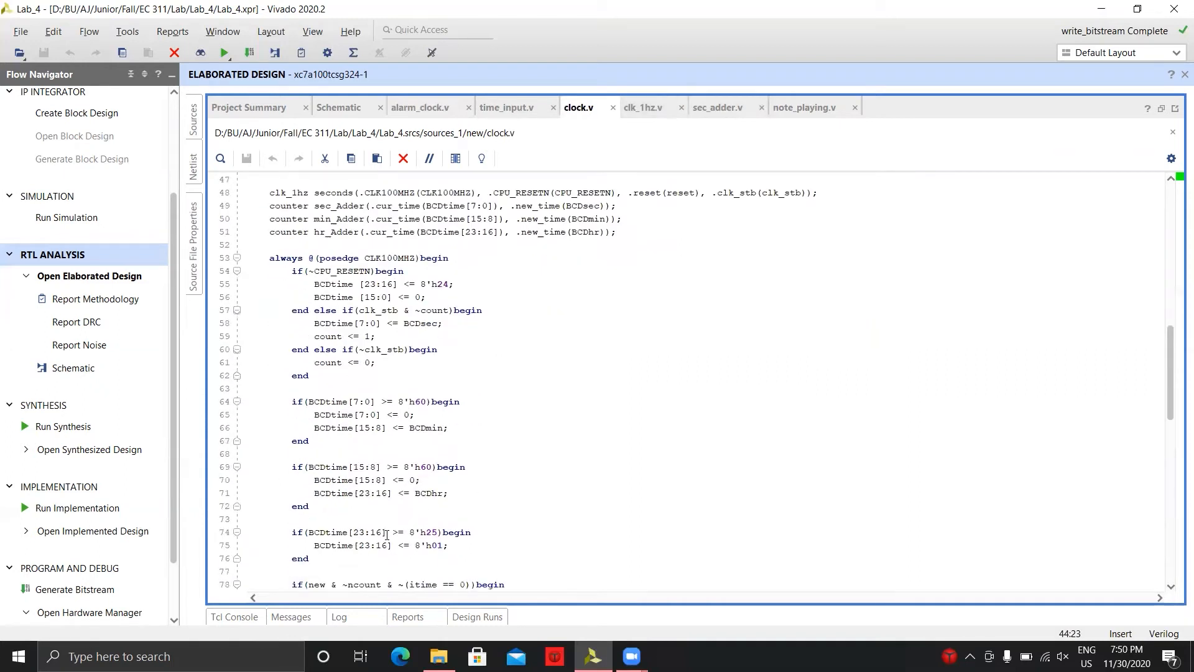
- Go through clock.v's alarm-enable and TOD always blocks, then switch to sec_adder.v
scroll(down, 3)
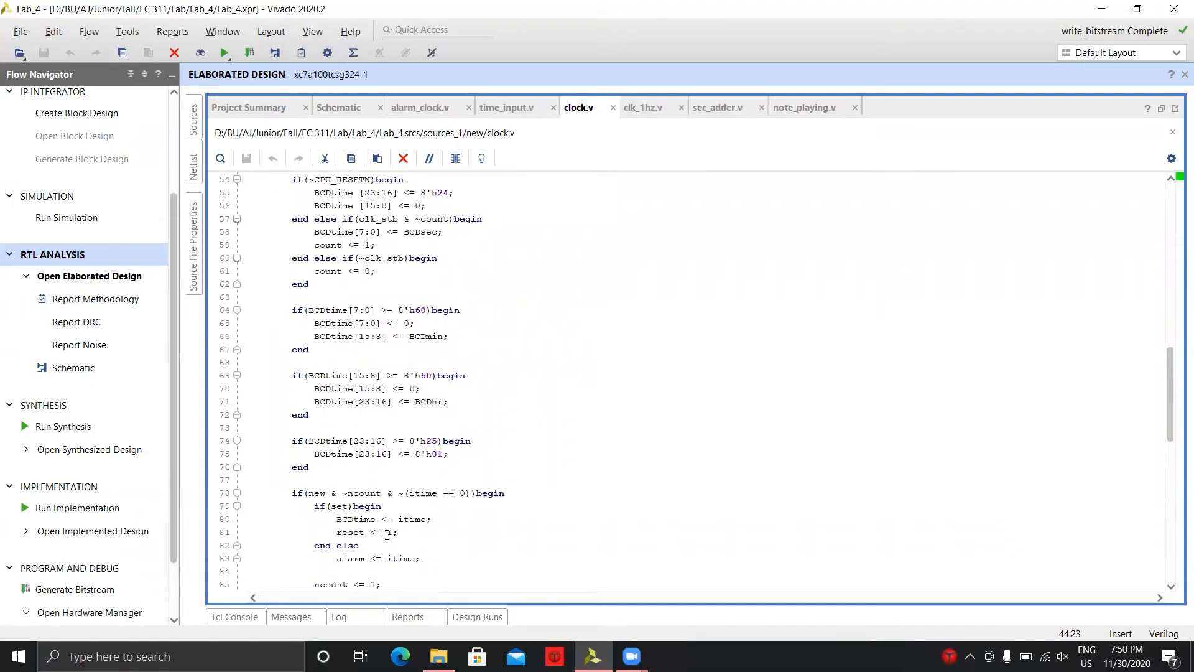
scroll(down, 3)
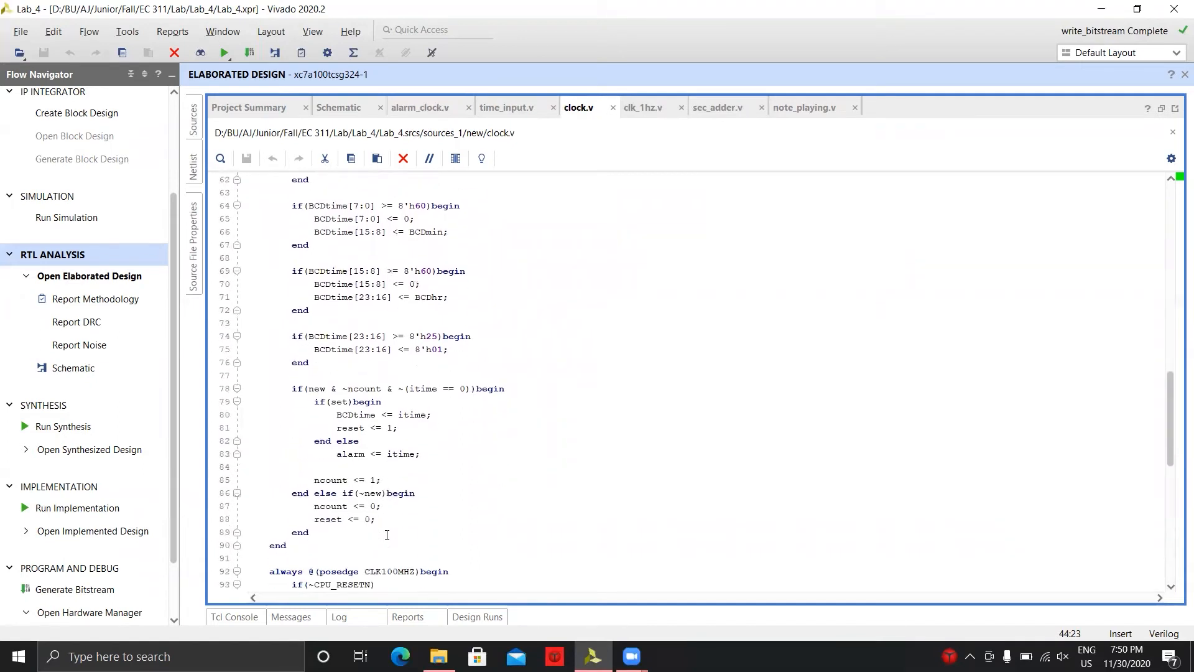
scroll(down, 3)
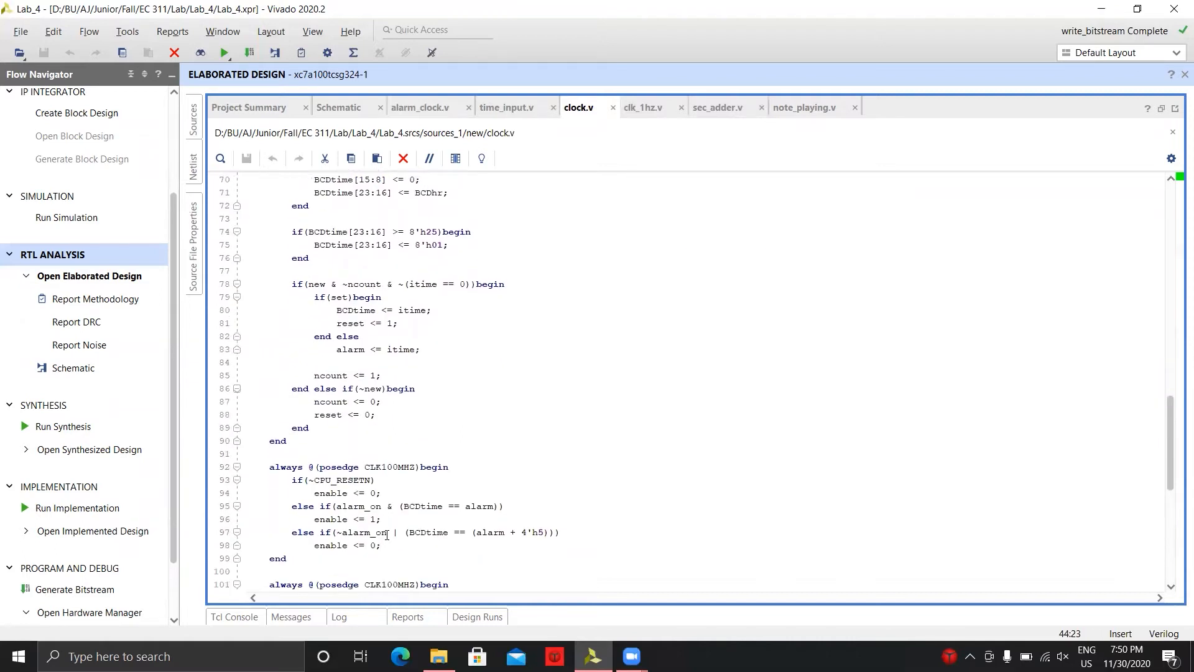
scroll(down, 3)
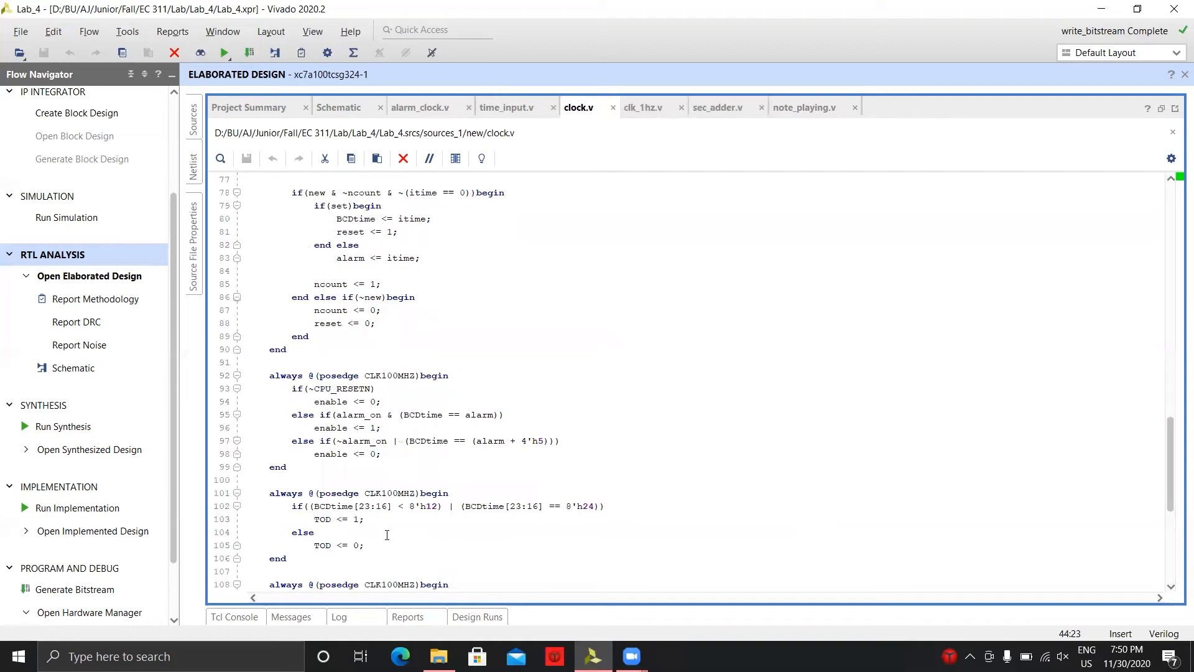
mouse_move(605, 243)
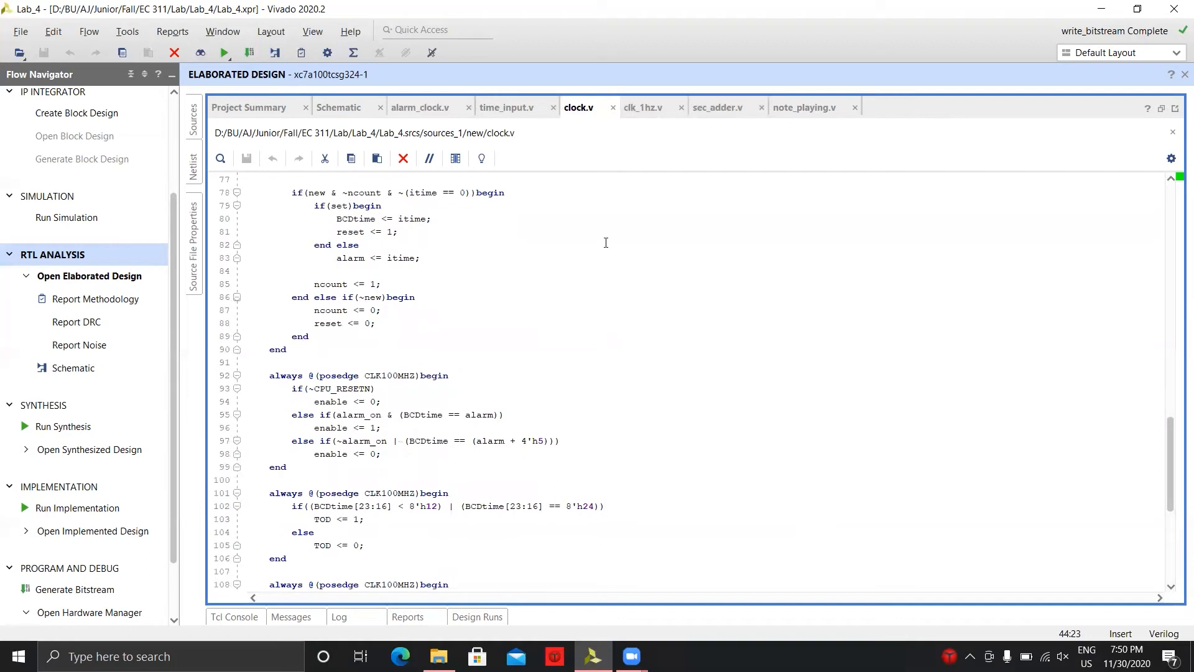
click(716, 106)
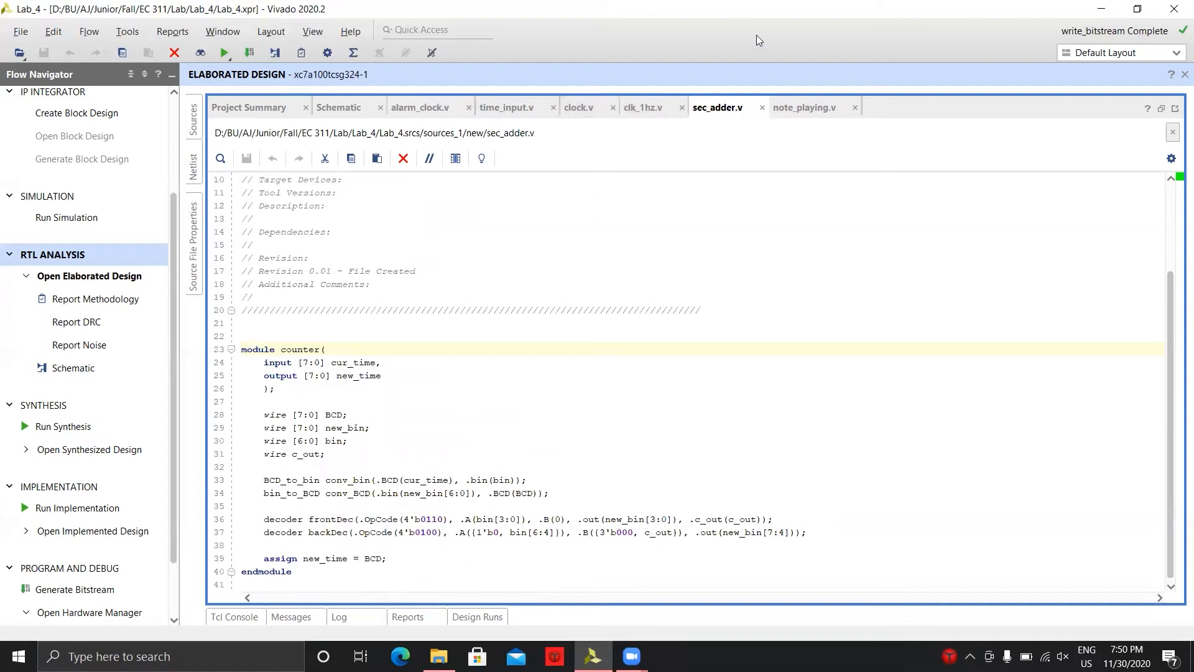
- Switch to note_playing.v and review its half-period counter, clock-strobe and AUD_PWM blocks to endmodule
click(804, 107)
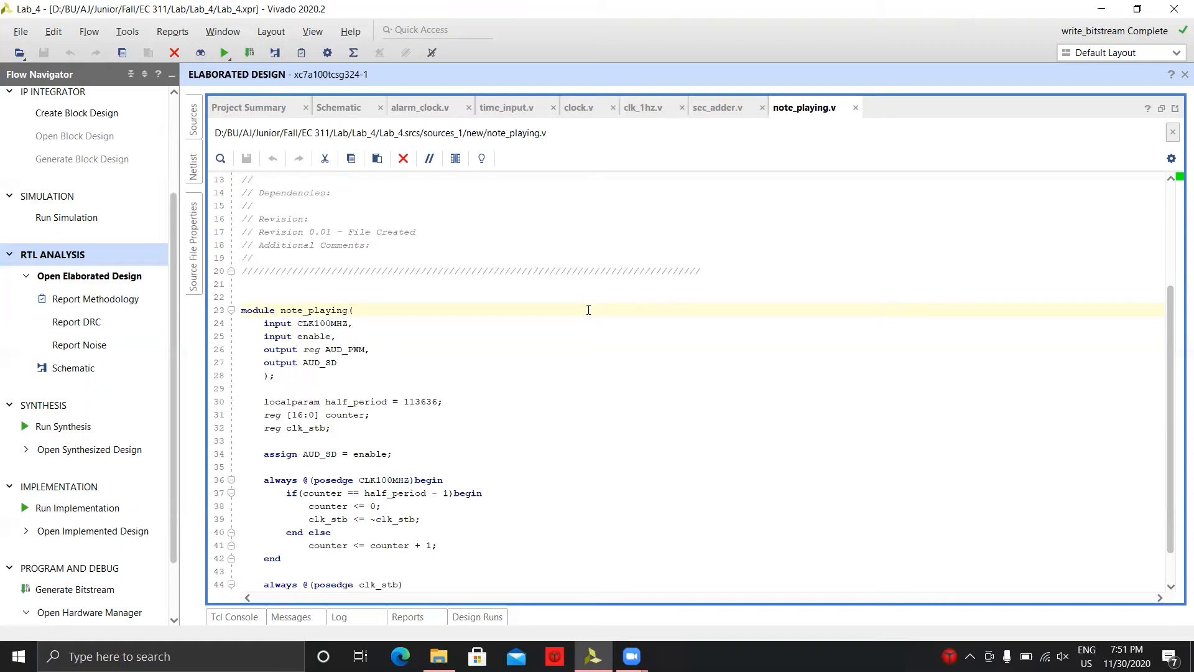
scroll(down, 3)
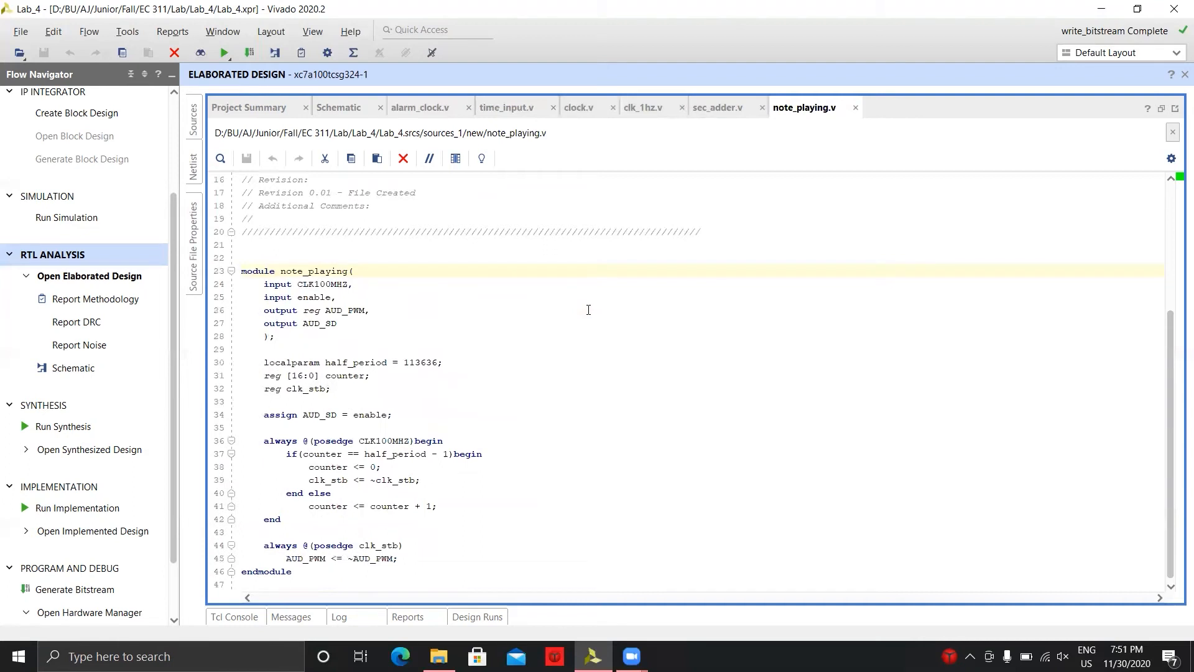